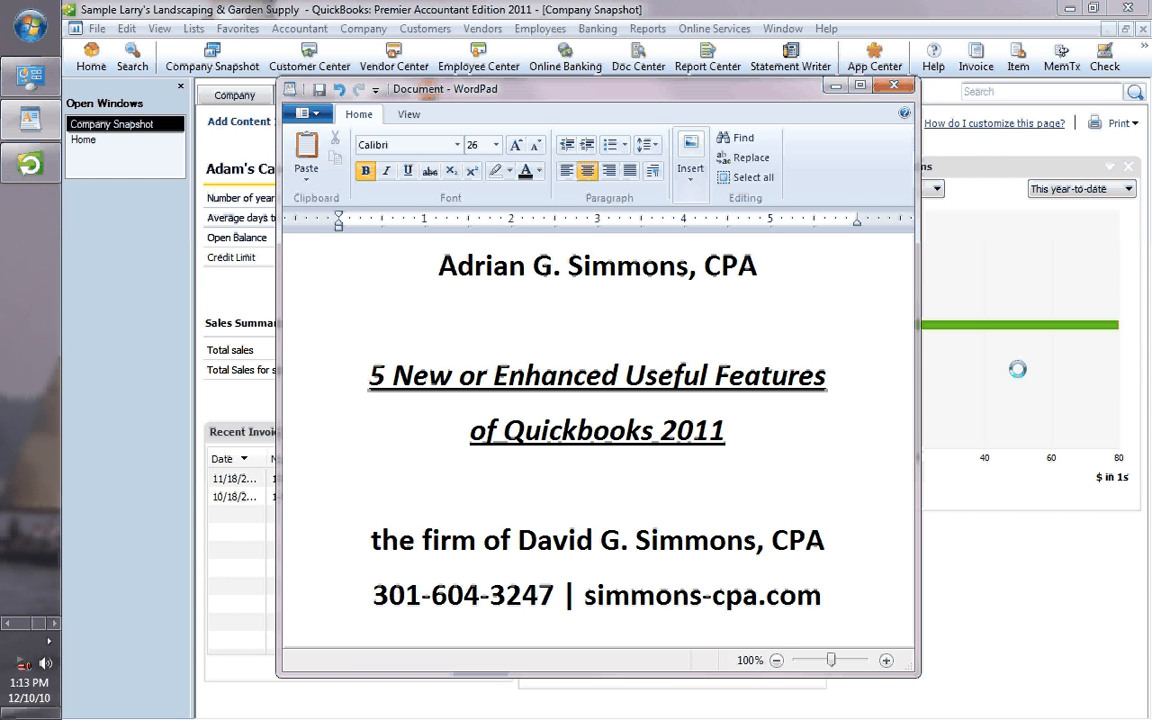
Close the WordPad title-page document to reveal the QuickBooks 2011 sample company Home page
left_click(822, 595)
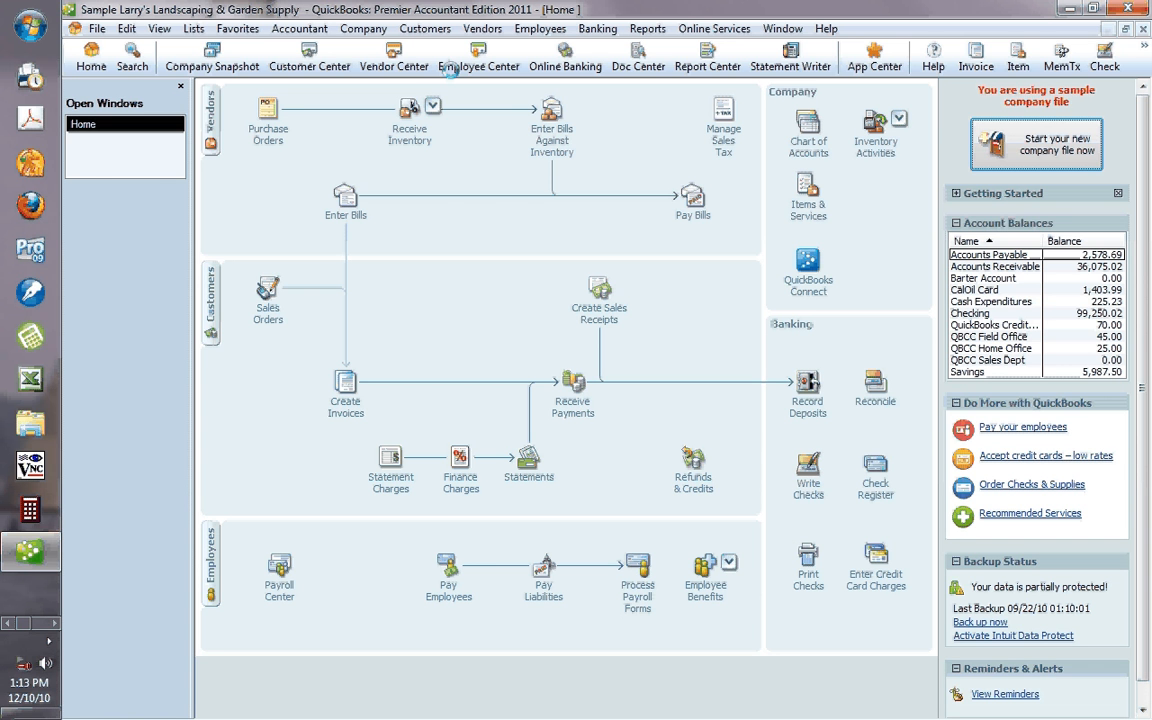
Start Customers > Create Batch Invoices and dismiss the customer setup reminder
left_click(424, 28)
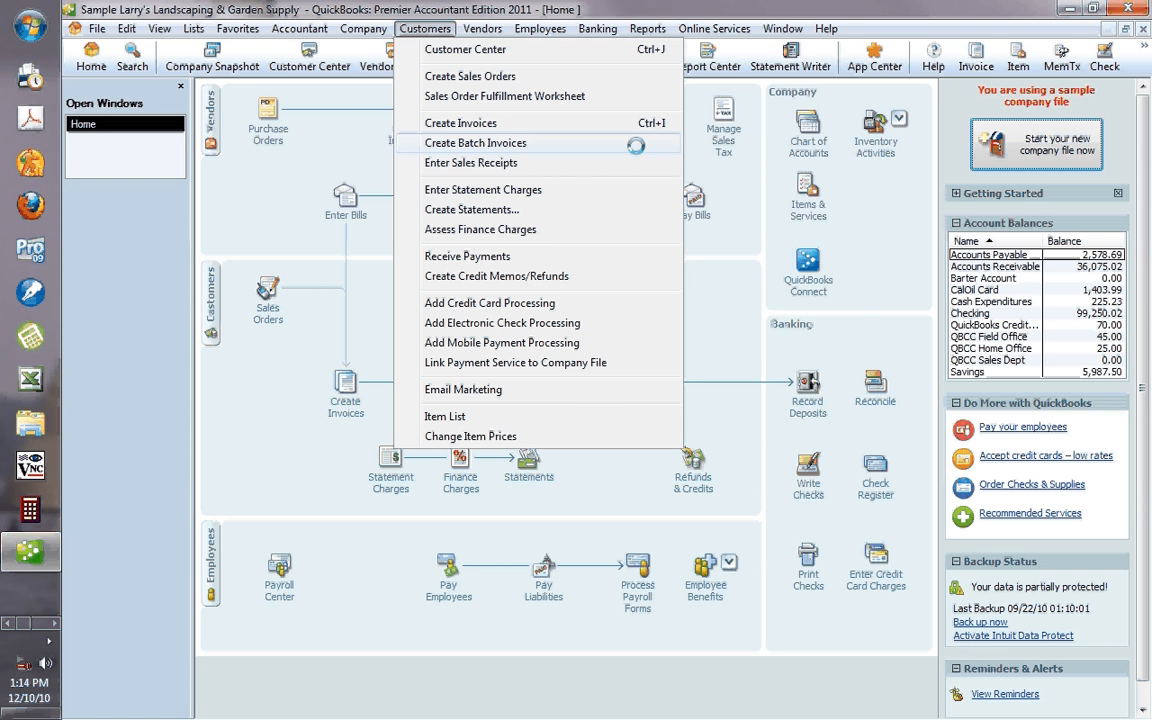
left_click(476, 142)
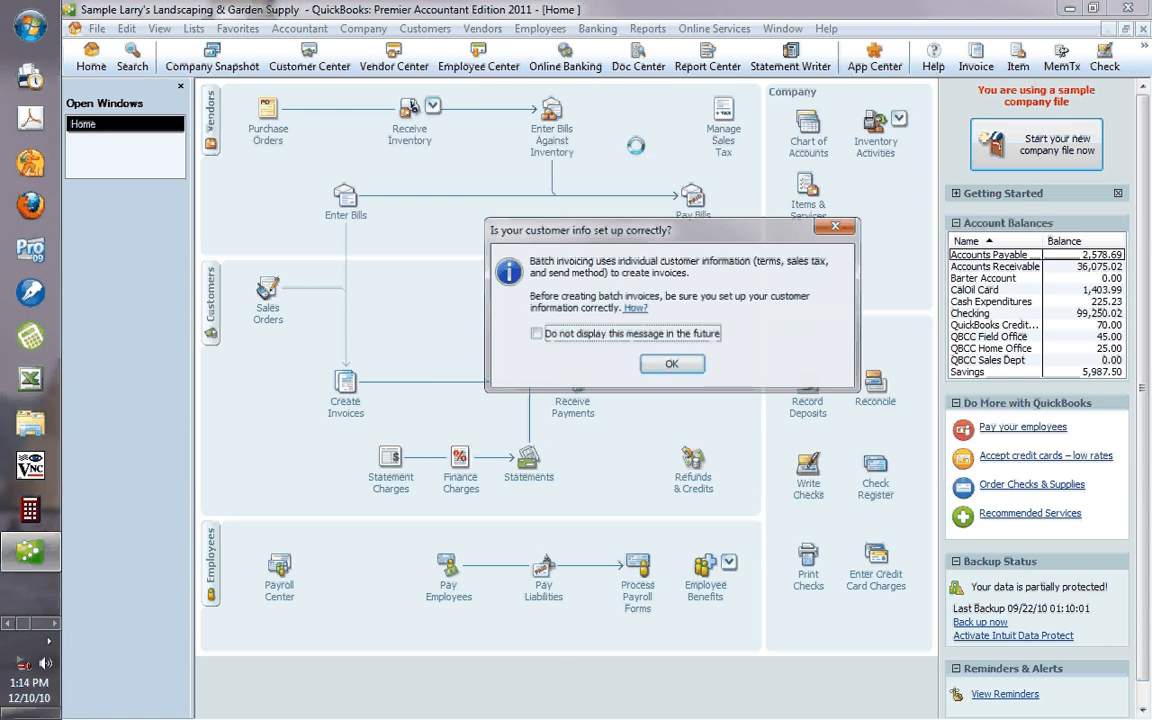
left_click(671, 363)
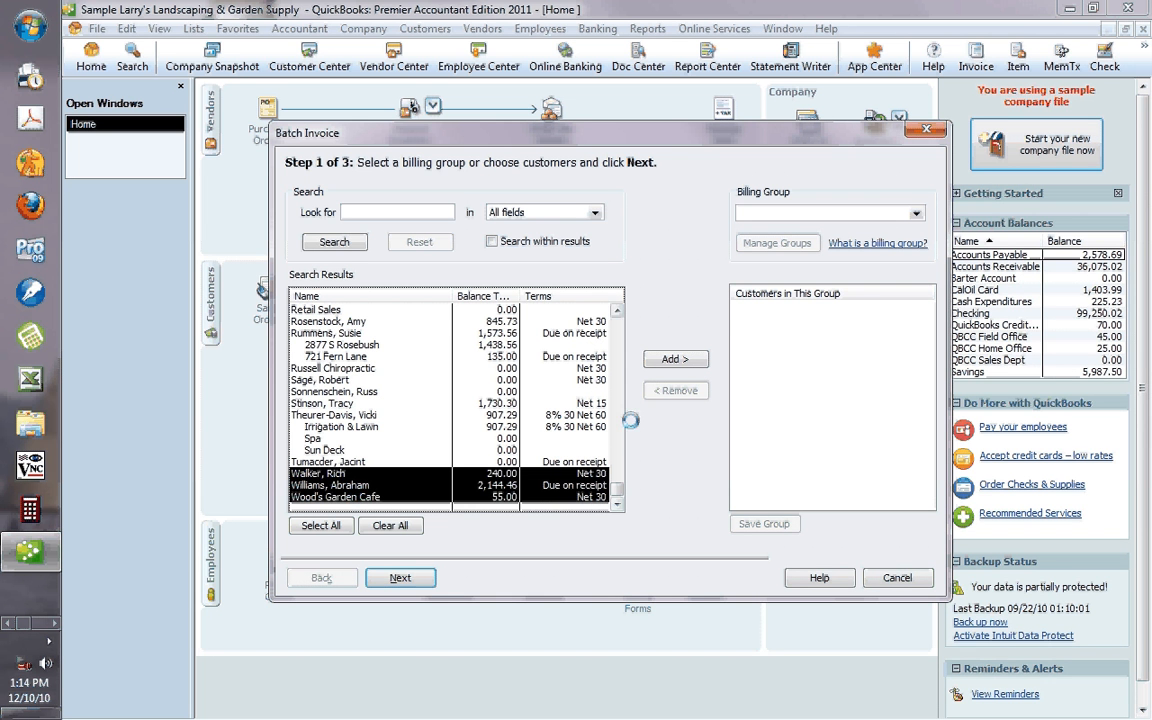
Add Walker, Williams and Wood's Garden Cafe to the batch group and advance to line items
left_click(675, 358)
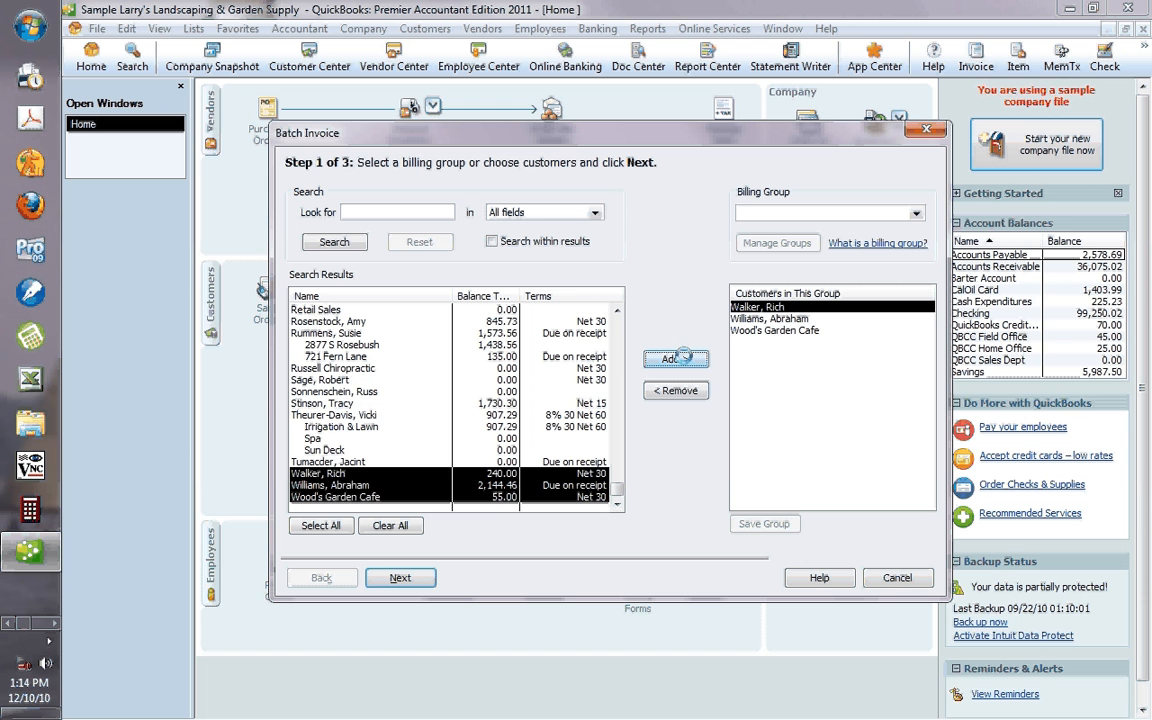
left_click(676, 358)
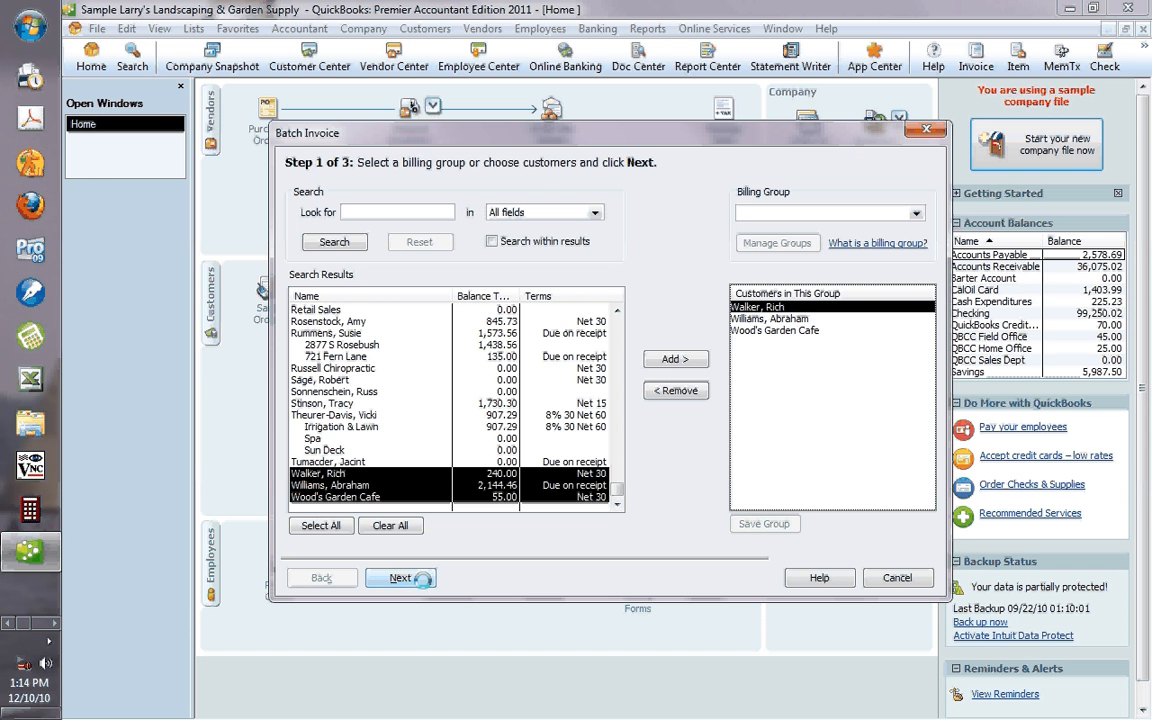
left_click(400, 577)
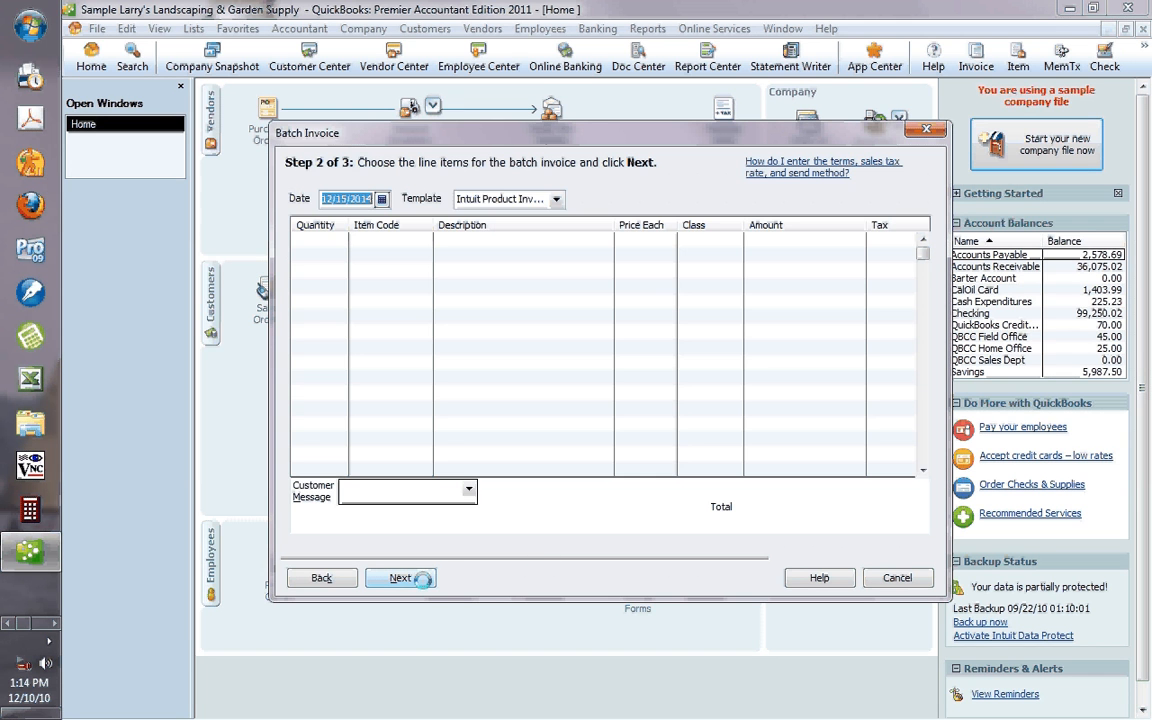
Enter a Custom Landscape Design line item at 55.00 and advance to the batch review
left_click(400, 577)
type("Design")
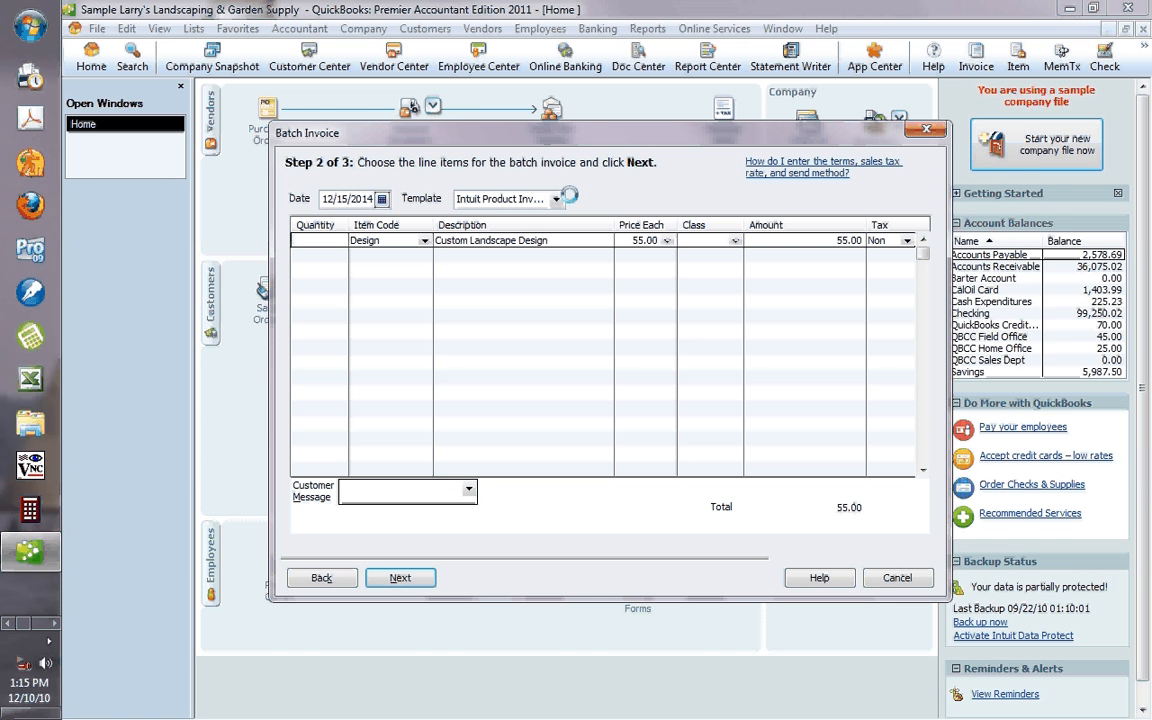
left_click(400, 577)
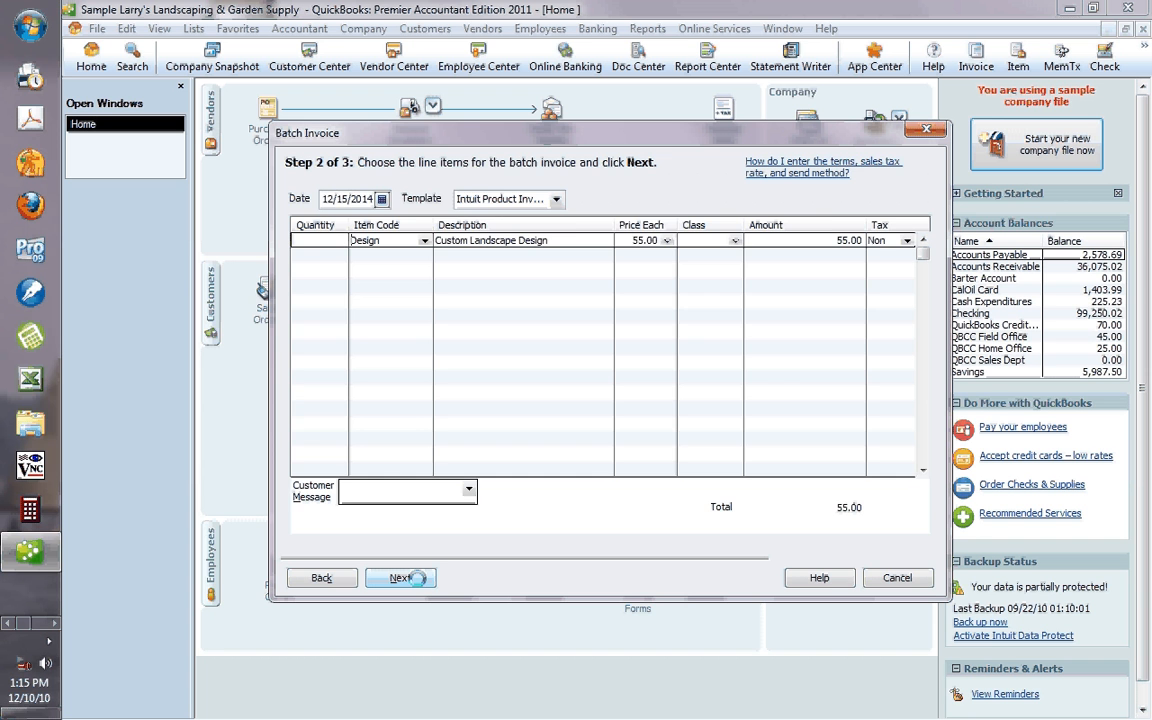
left_click(400, 578)
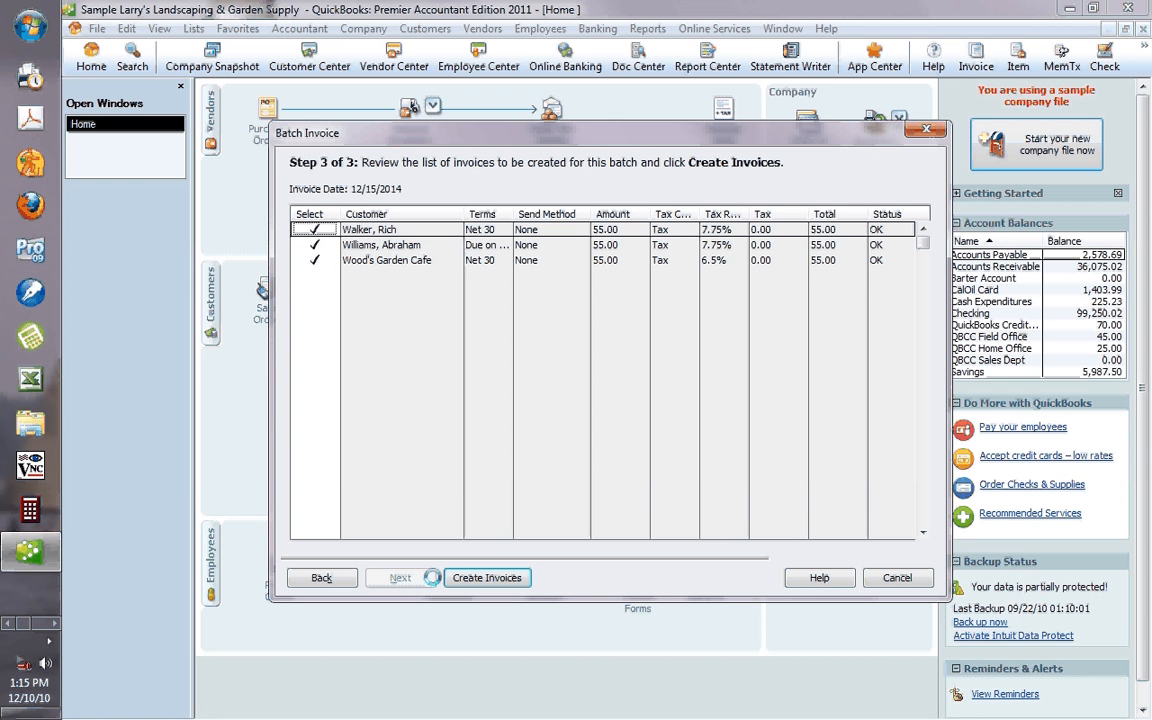
Create the three 55.00 batch invoices and close the Batch Invoice Summary
left_click(487, 577)
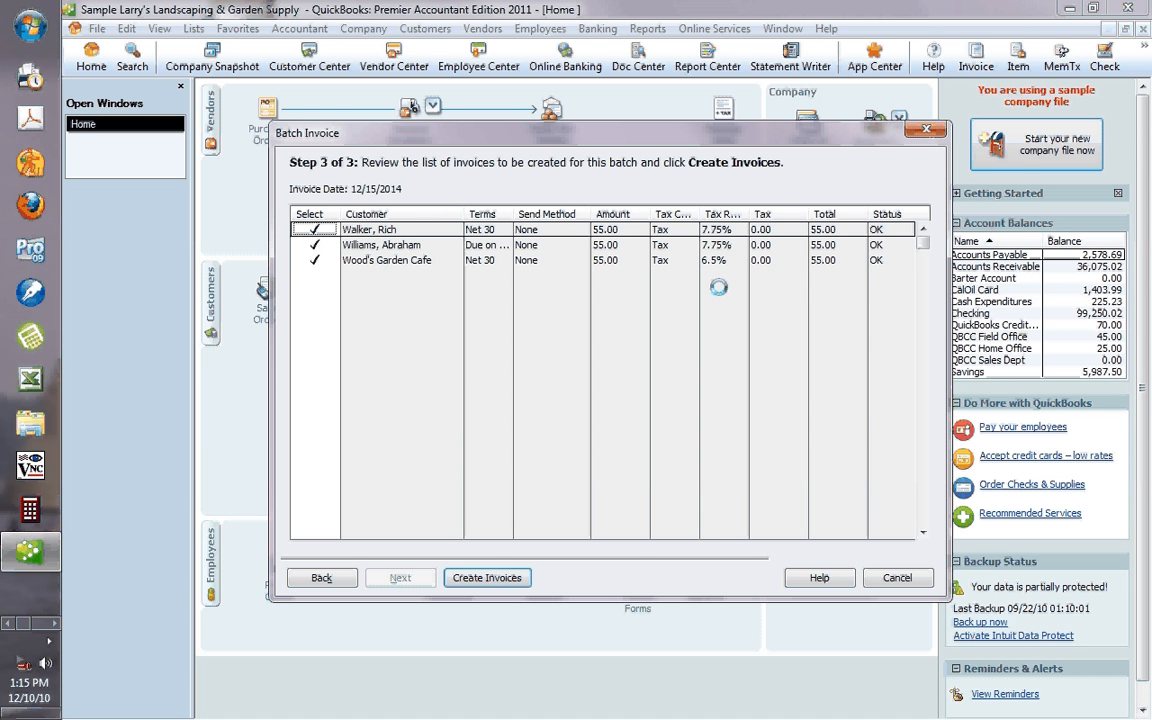
left_click(487, 577)
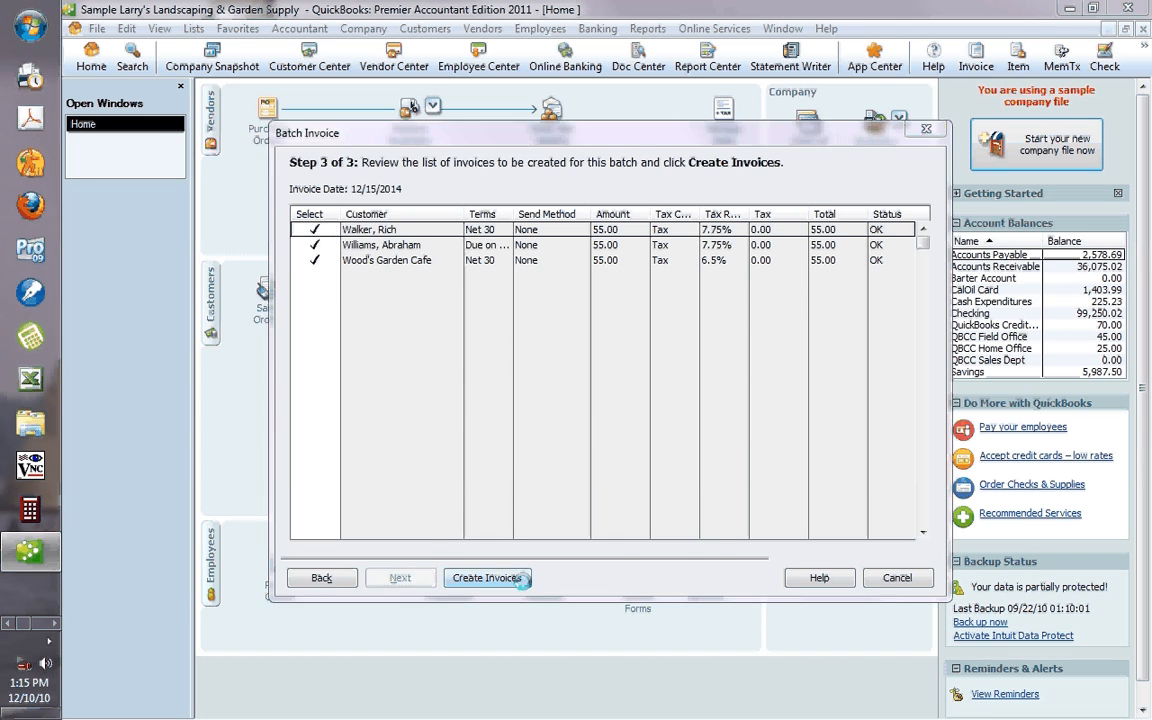
left_click(487, 577)
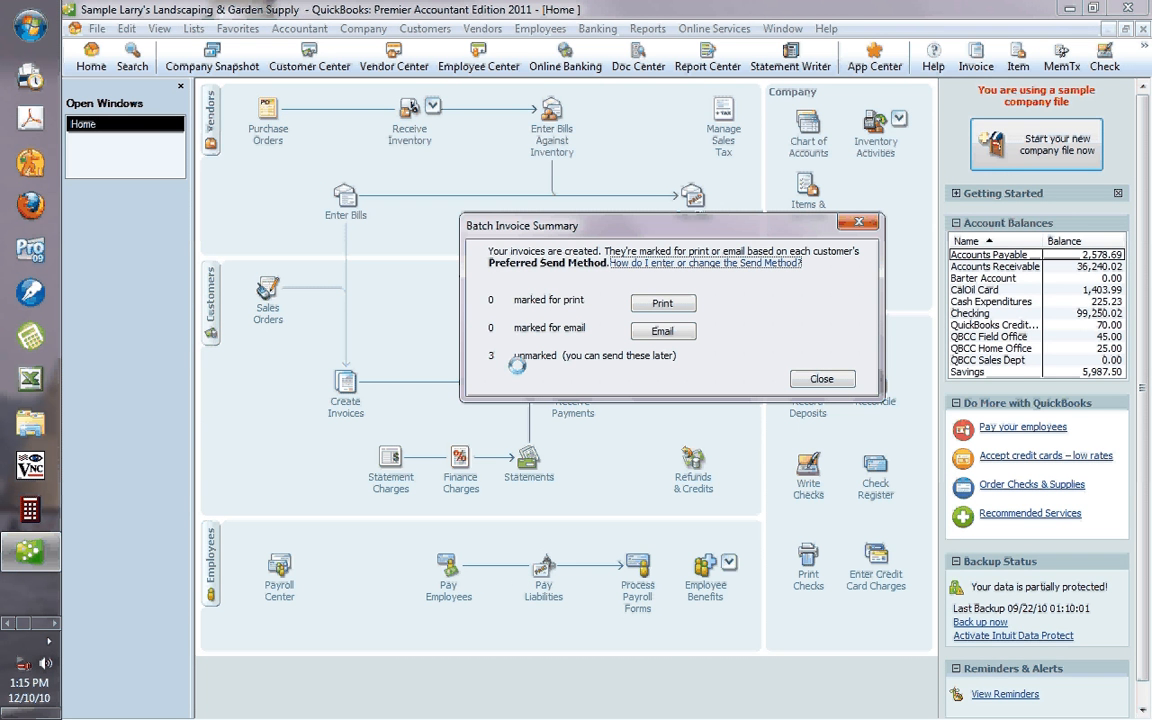
left_click(821, 378)
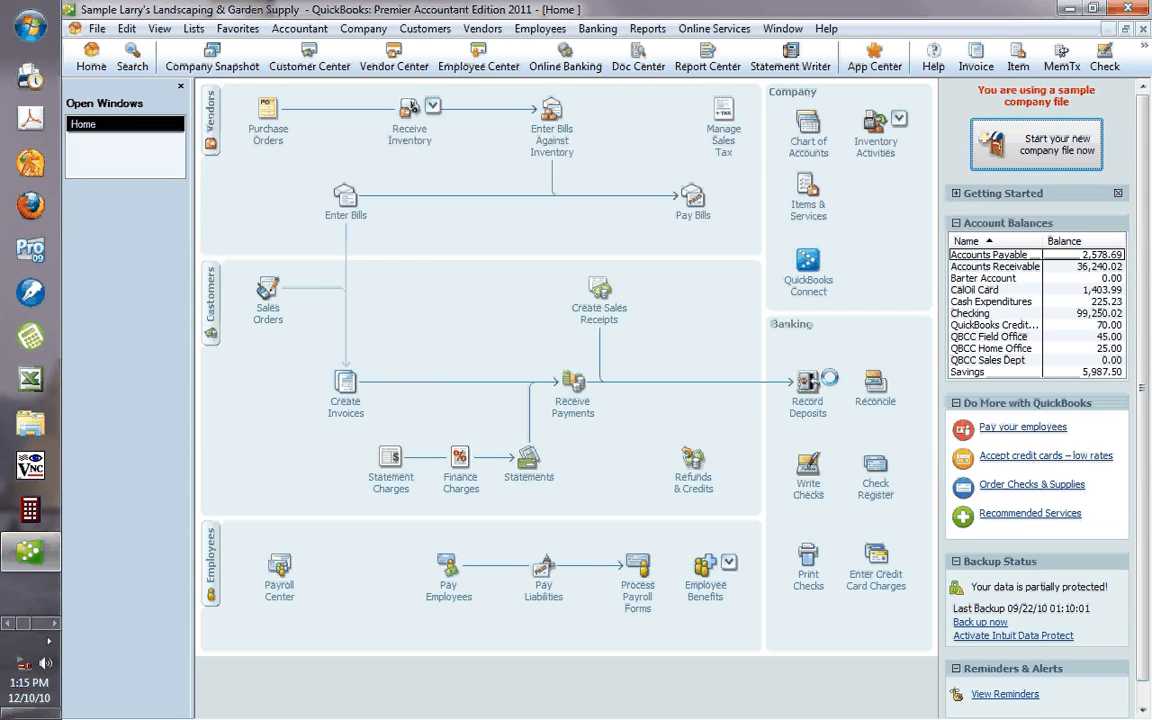
left_click(309, 57)
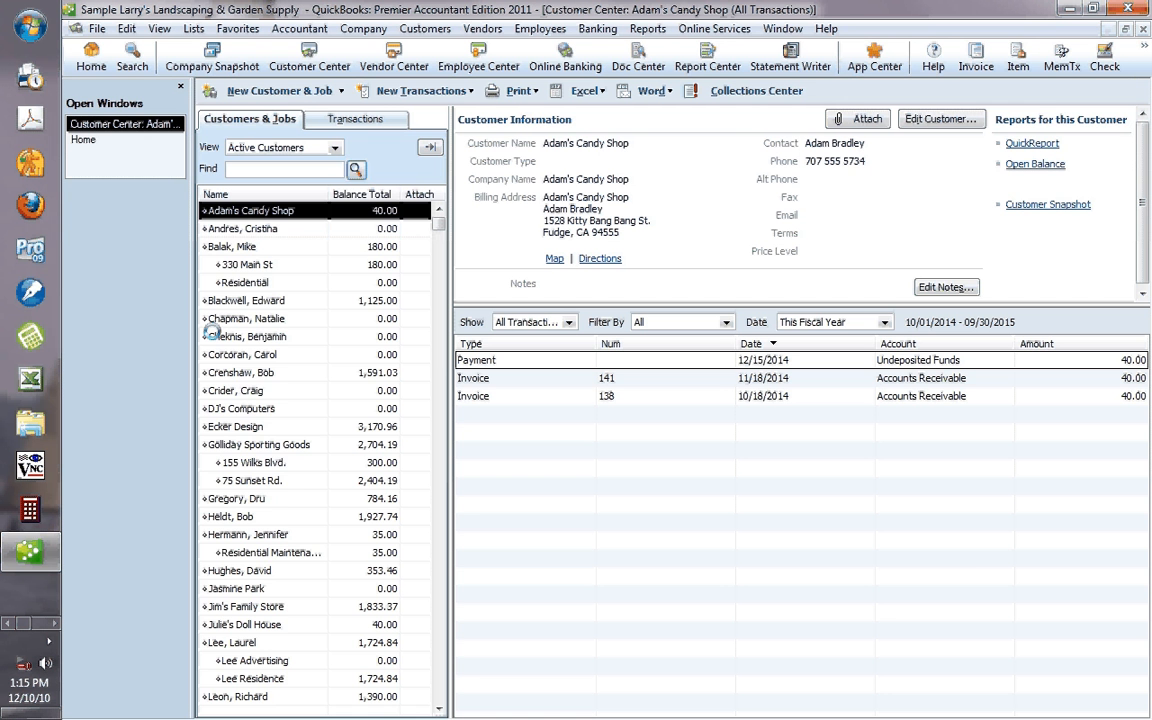
scroll("down", 3)
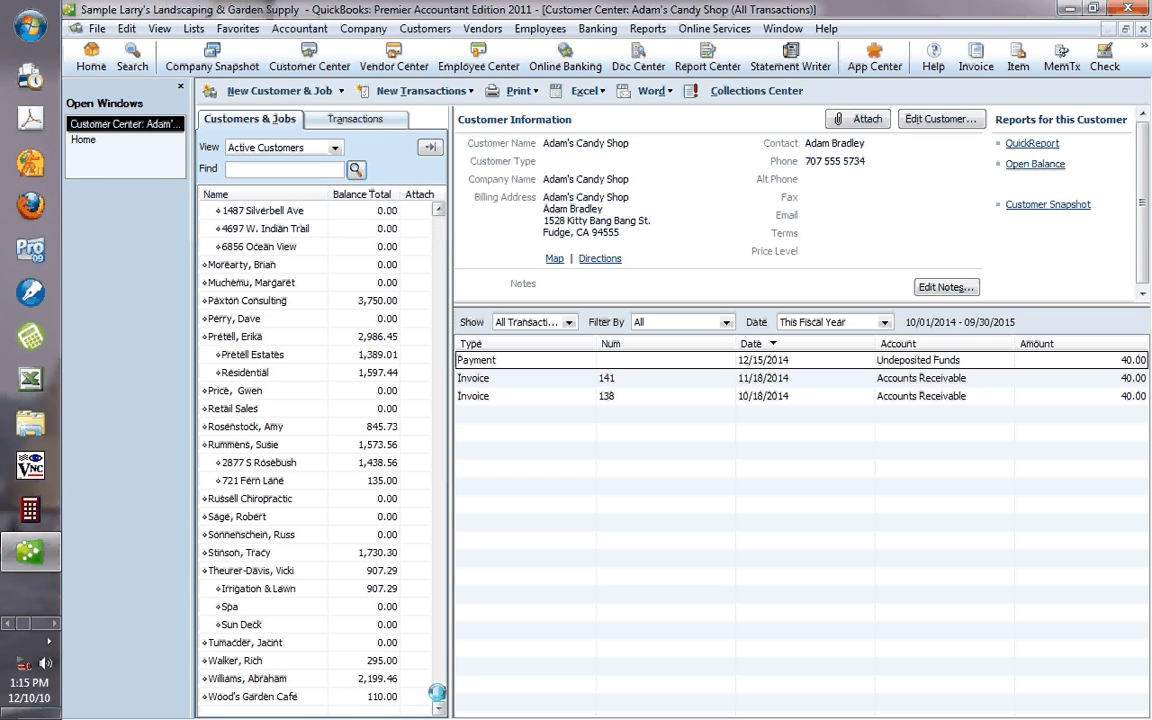
left_click(248, 678)
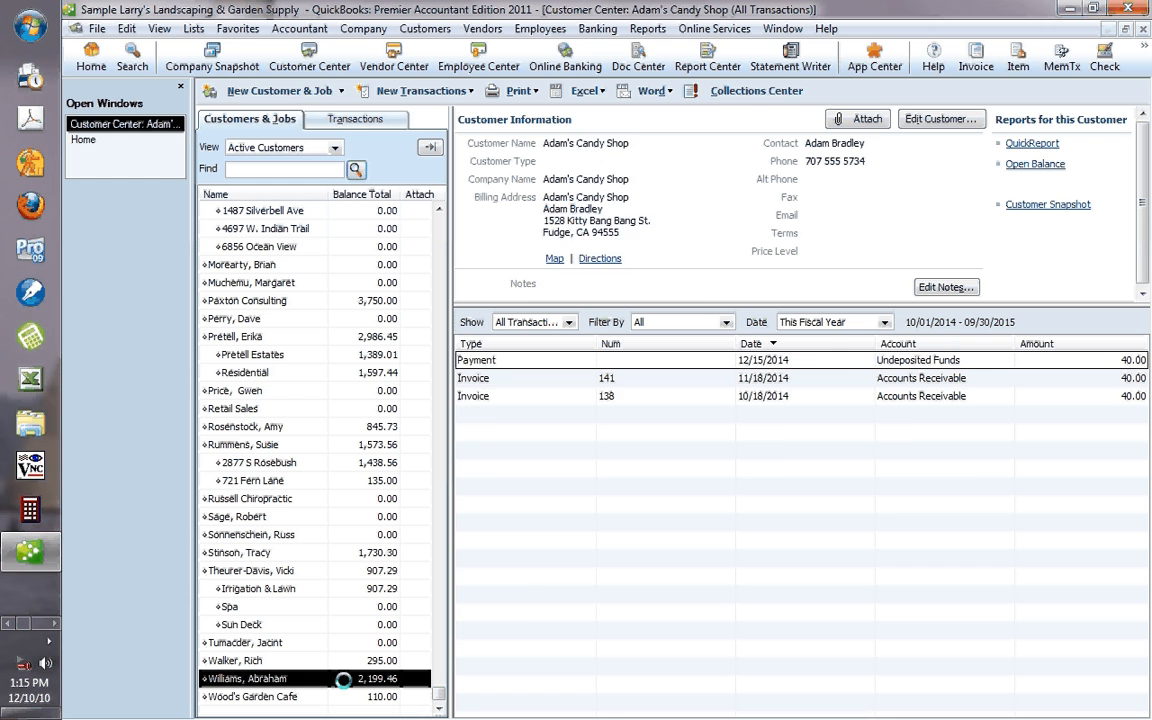
left_click(249, 678)
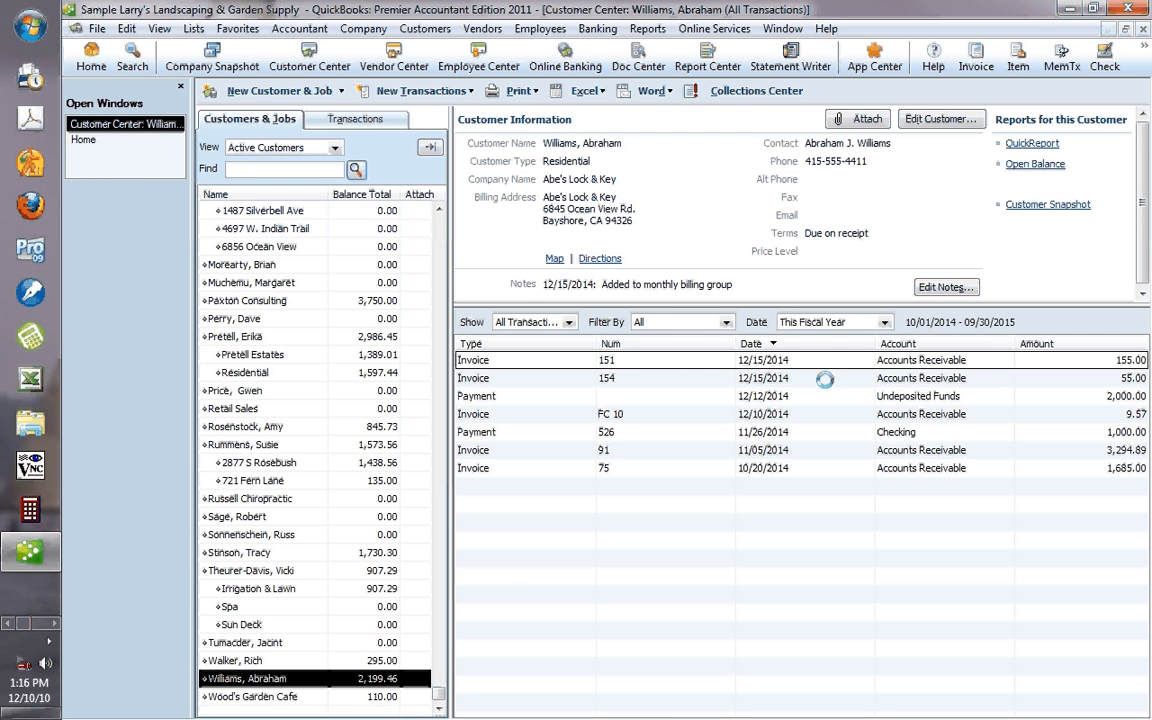
double_click(607, 378)
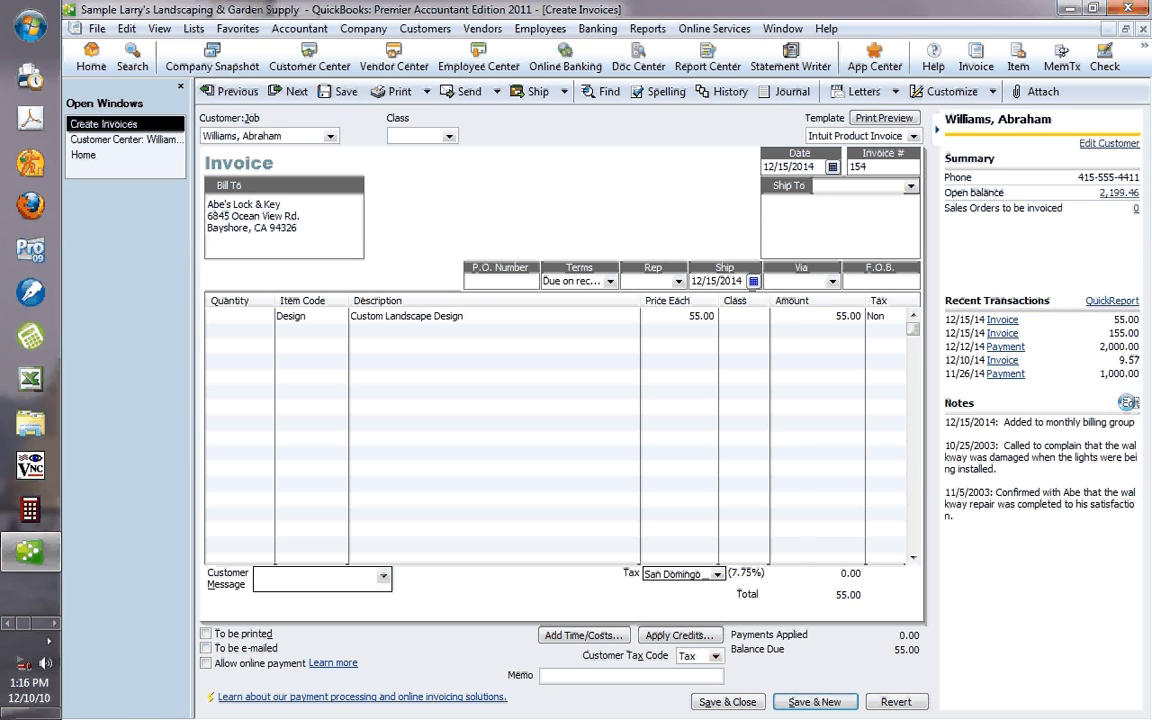
left_click(1130, 403)
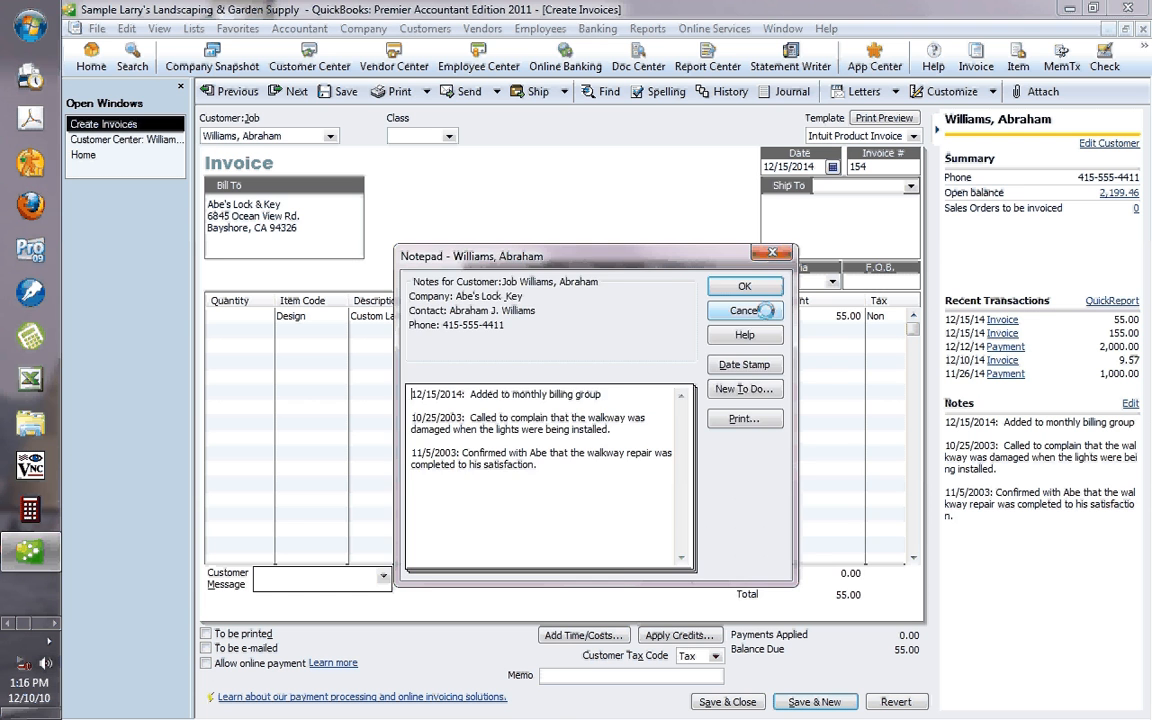
left_click(744, 310)
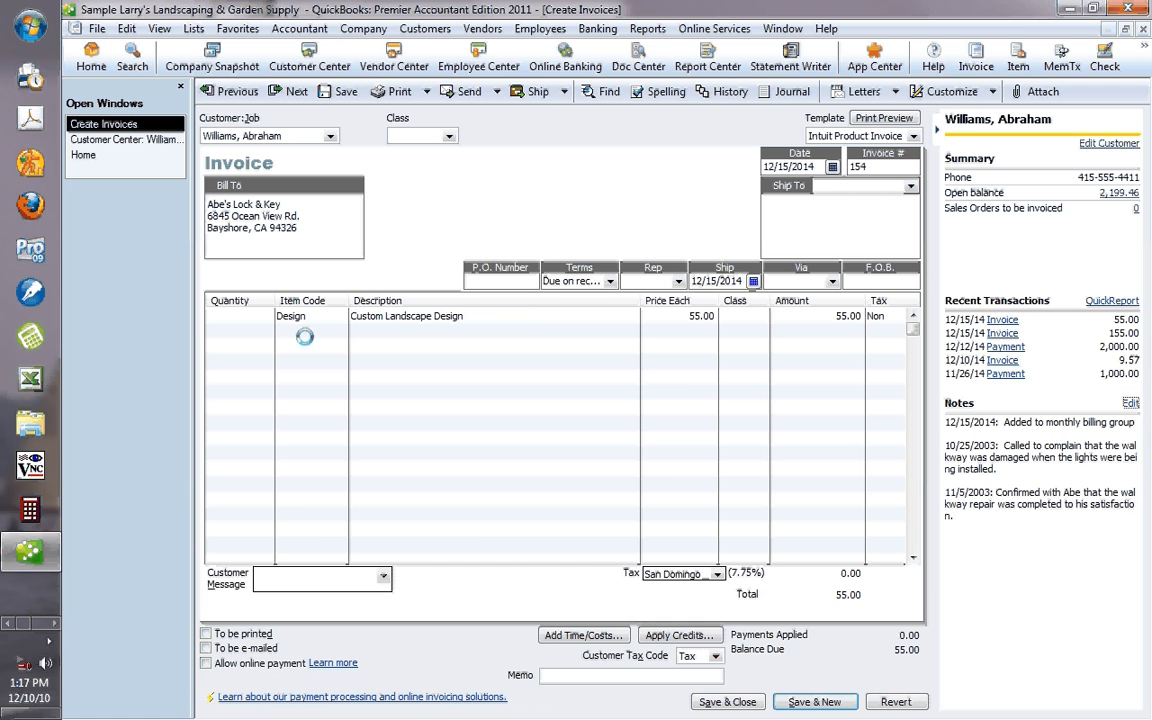
Add a $100 Tree Removal Service PDQ Oak line to invoice 154 and record the changes
left_click(338, 331)
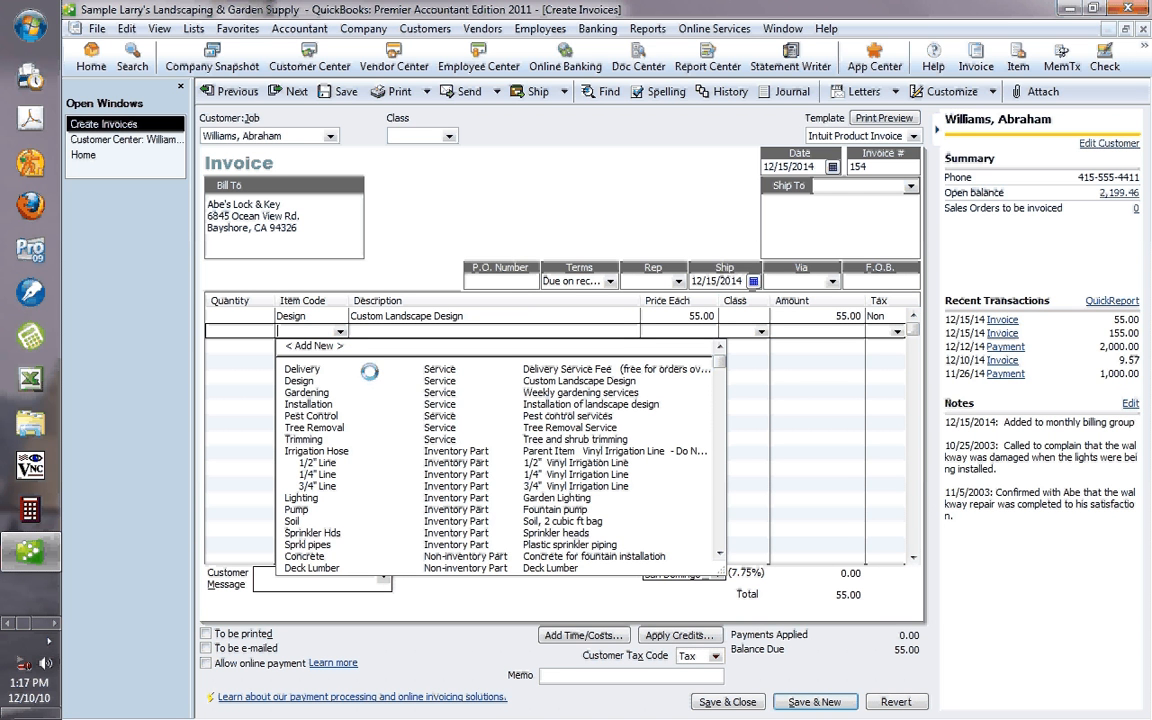
mouse_move(350, 427)
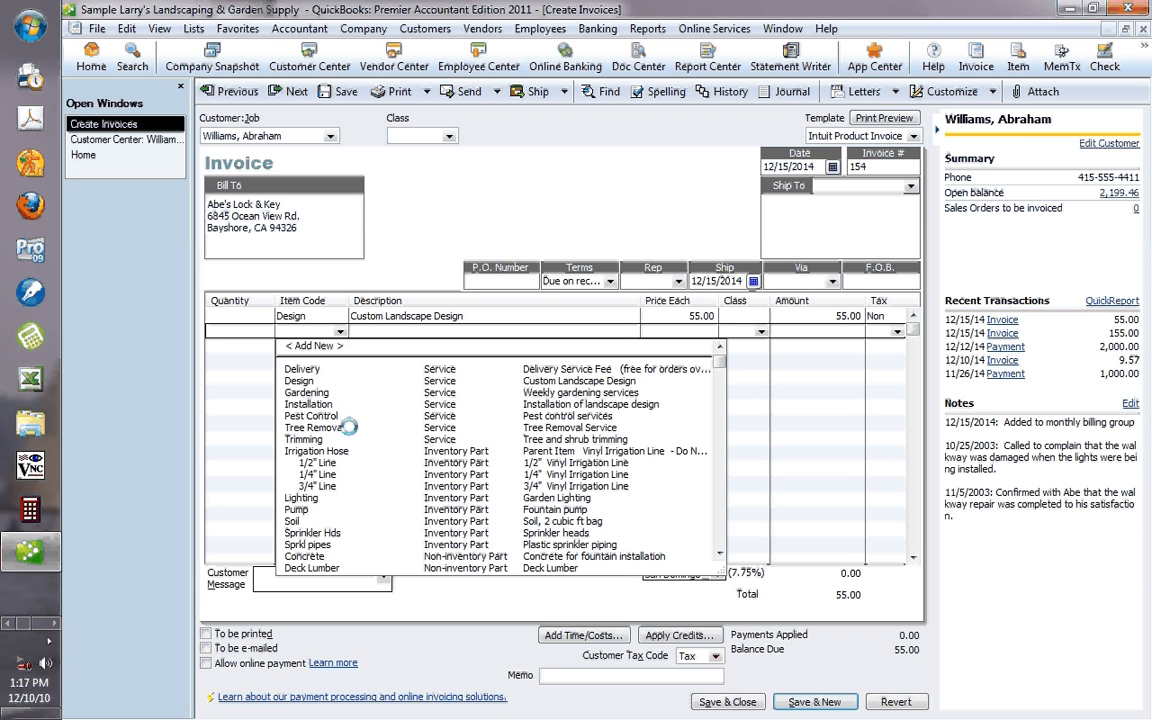
left_click(311, 428)
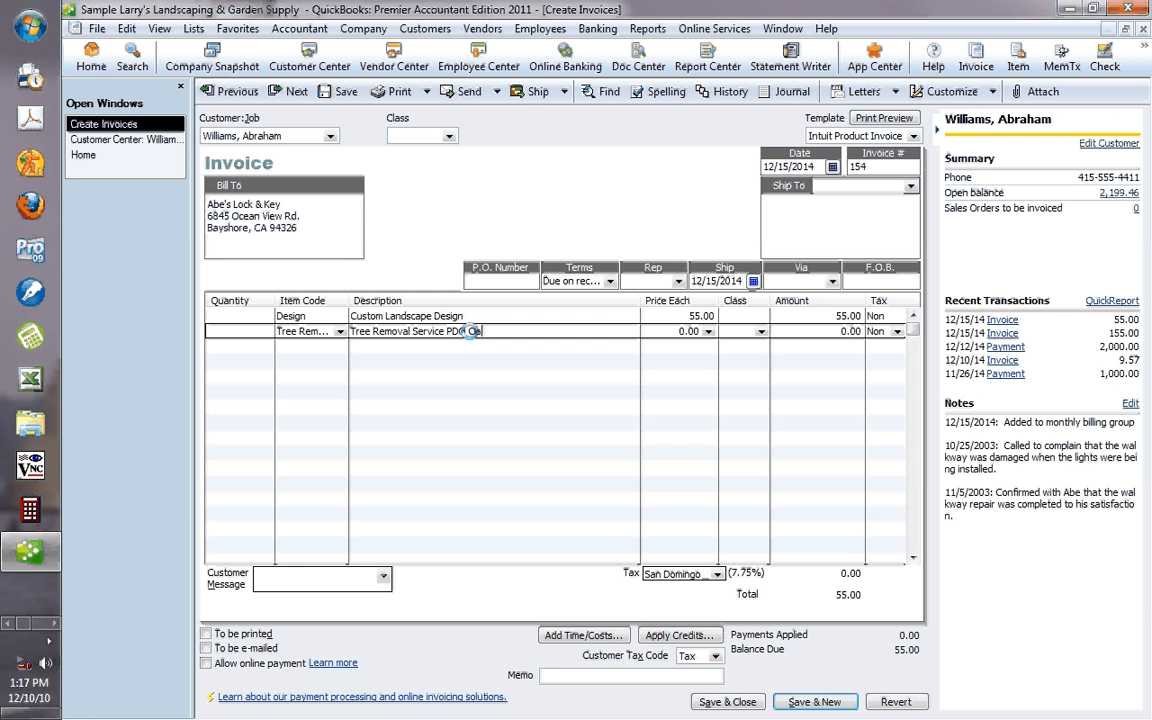
left_click(850, 331)
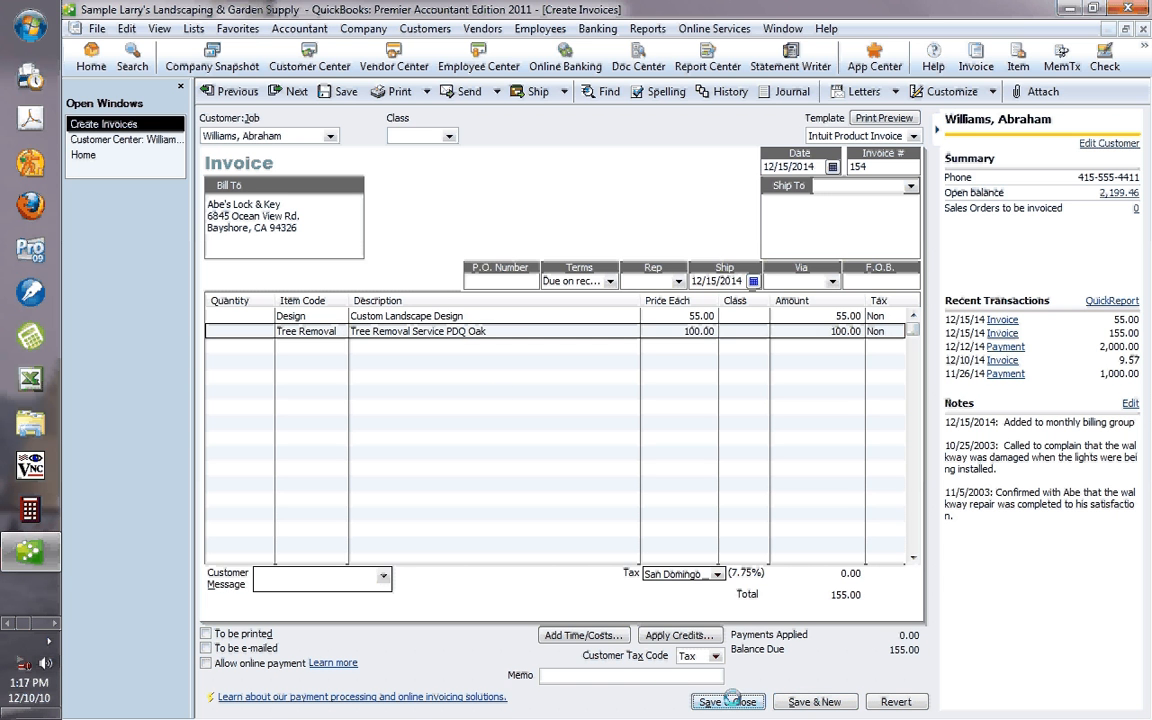
left_click(727, 701)
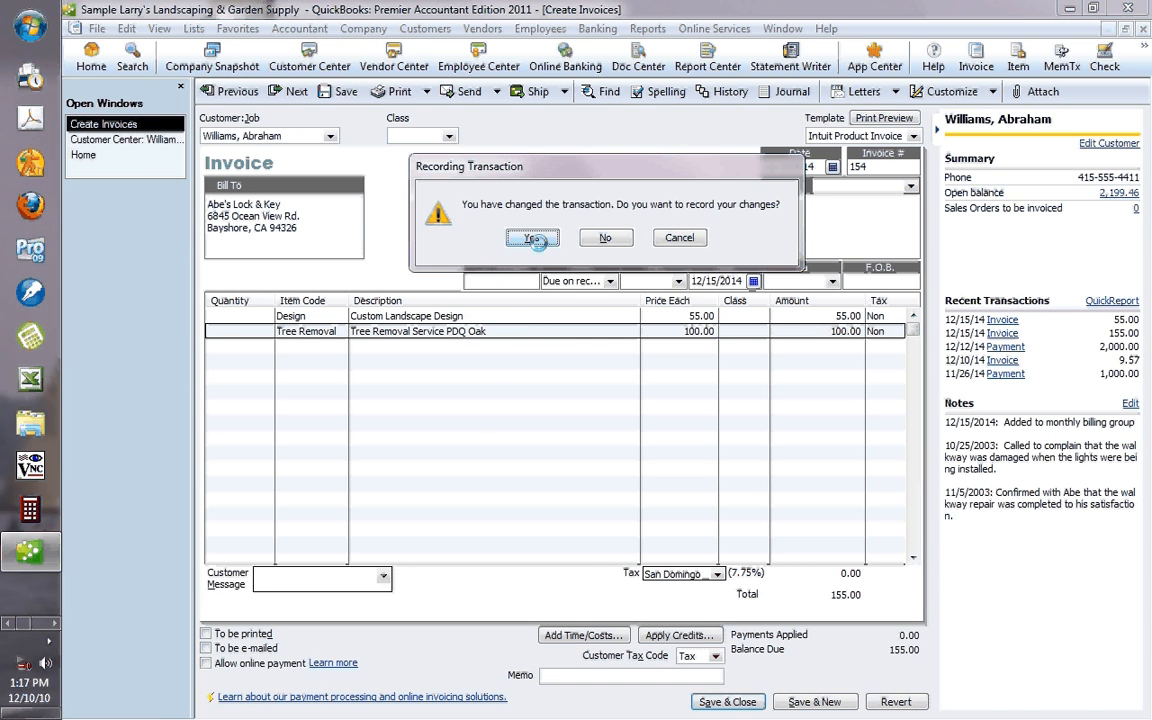
left_click(533, 237)
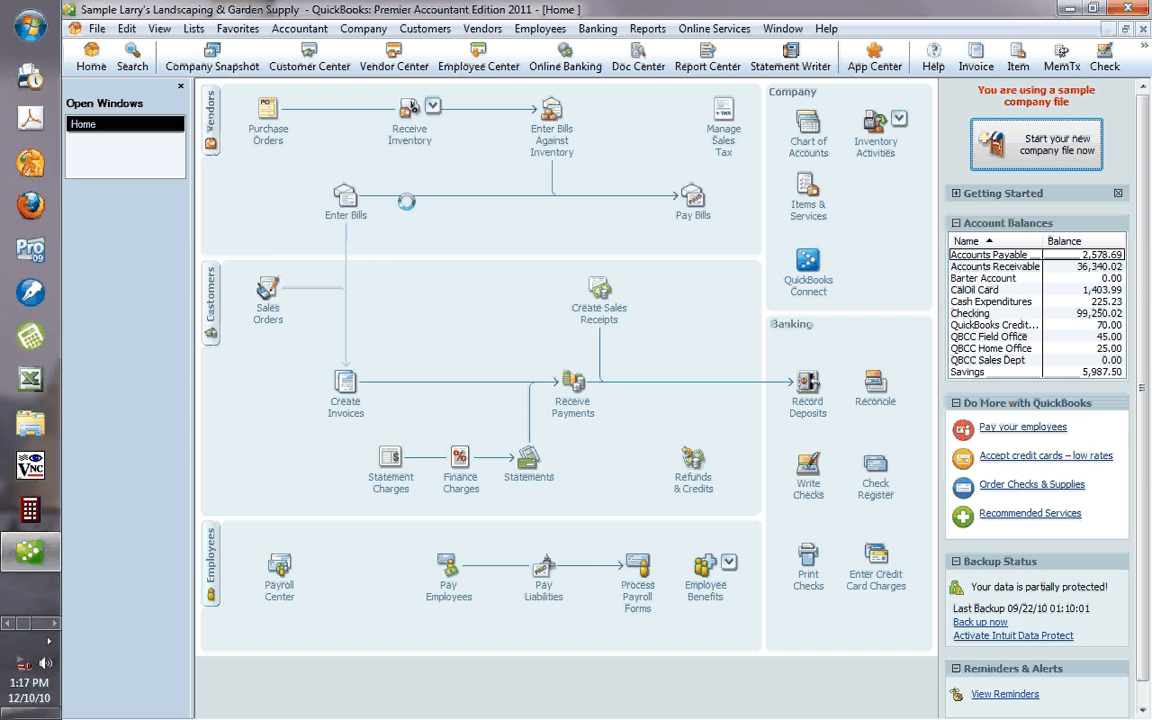
Open the Search pane from the icon bar beside the Home page
left_click(126, 28)
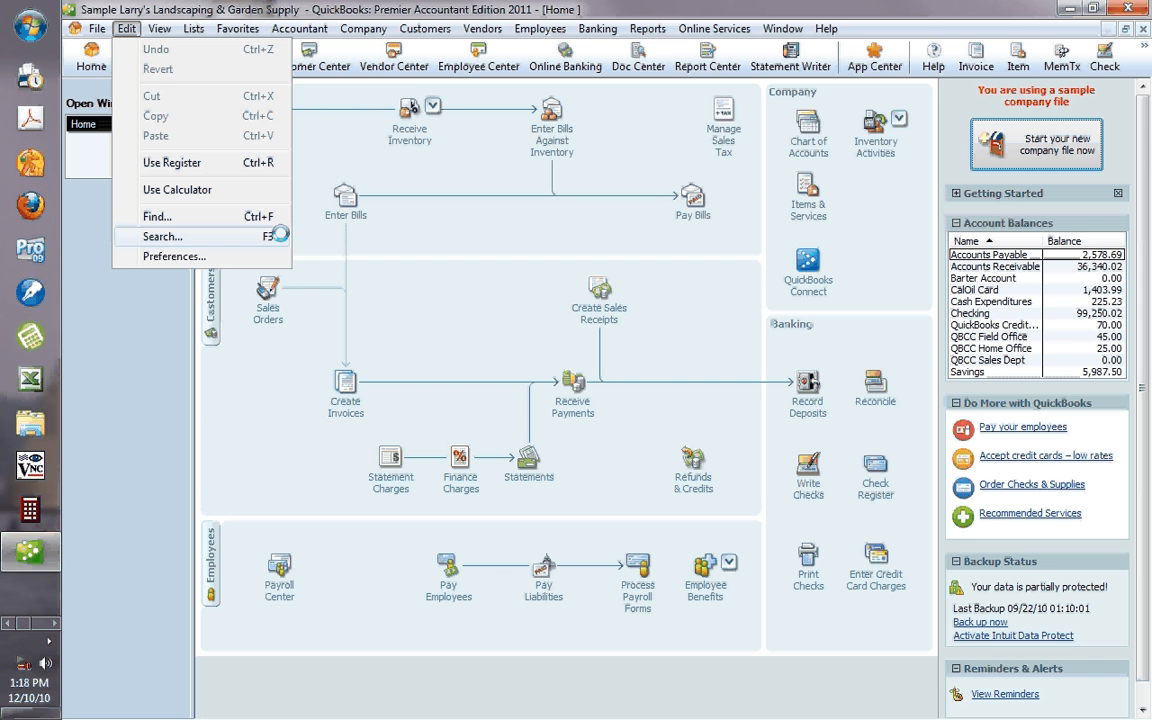
left_click(162, 236)
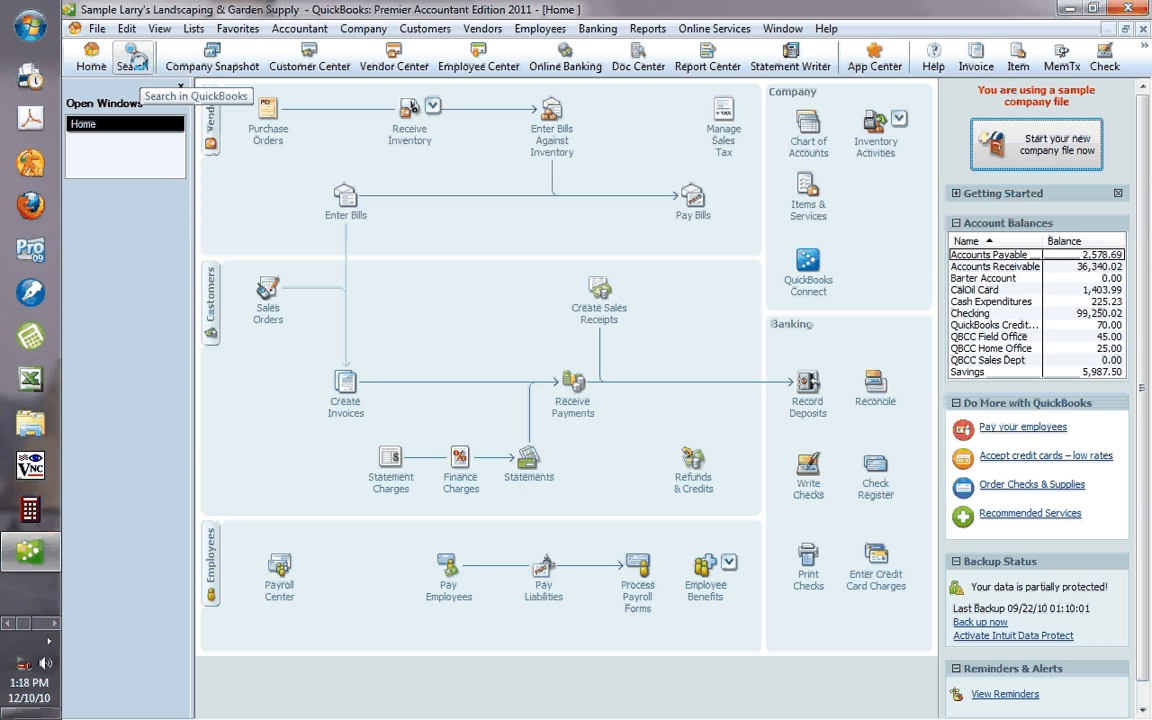
left_click(132, 57)
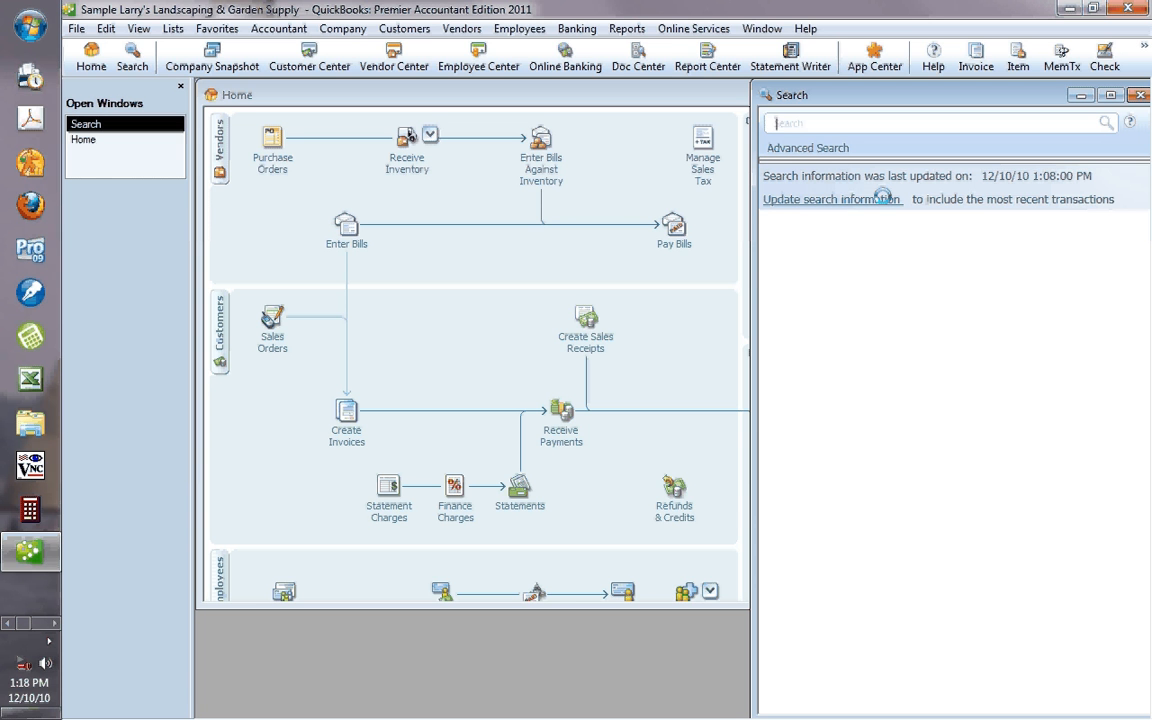
Update search information, search for 'pdq', and close invoice 151 opened from the results
left_click(832, 199)
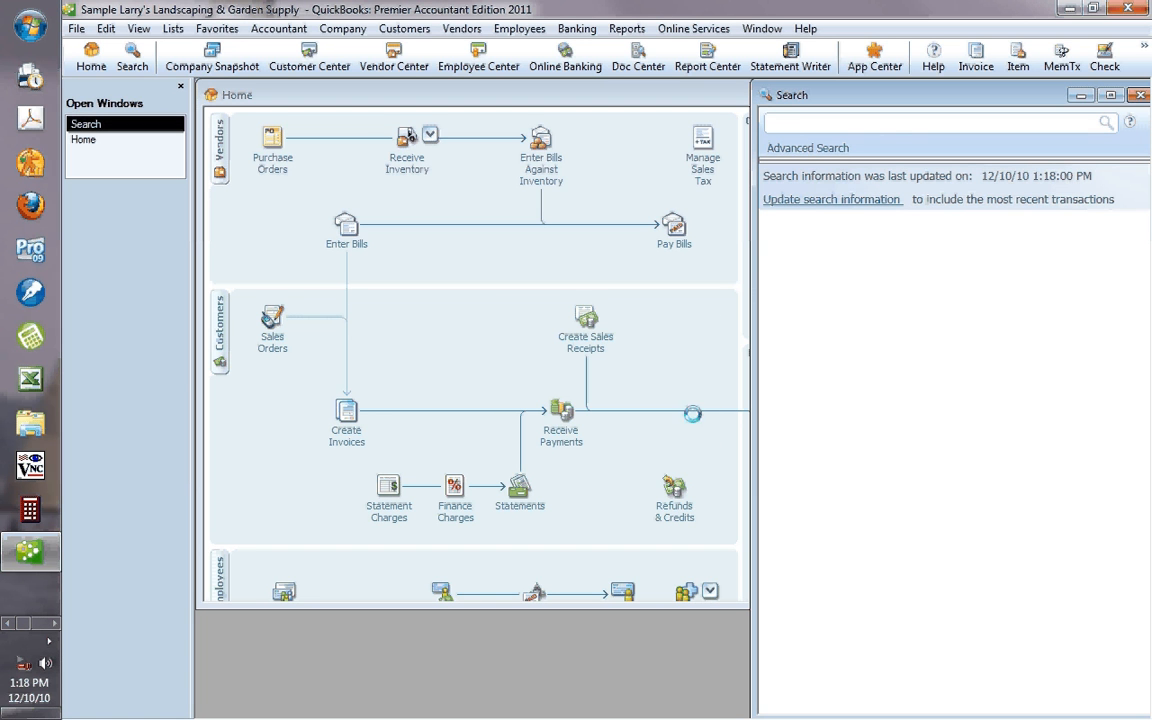
type("pdq")
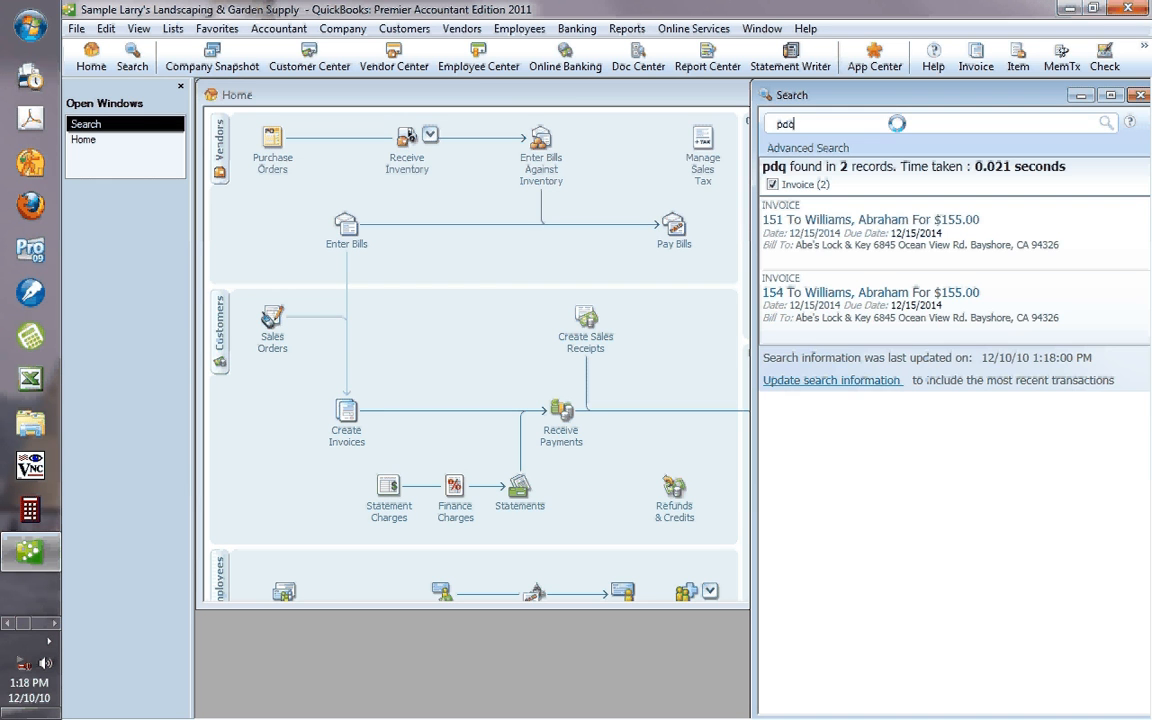
mouse_move(870, 219)
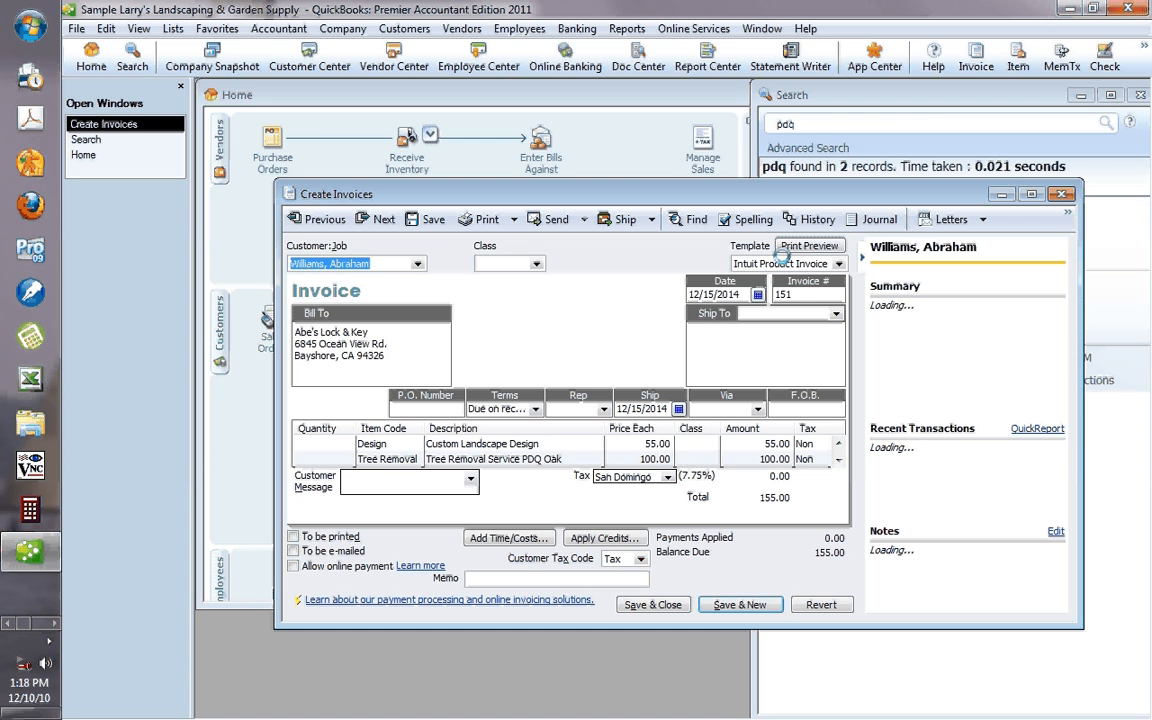
left_click(1044, 194)
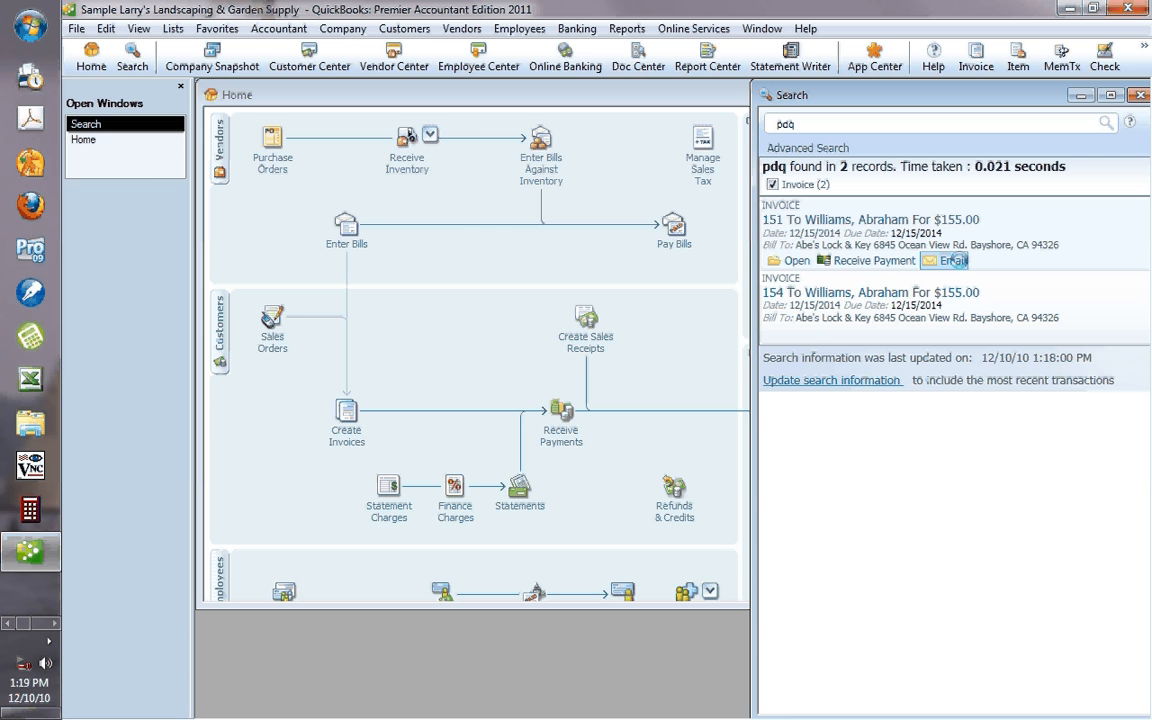
left_click(952, 260)
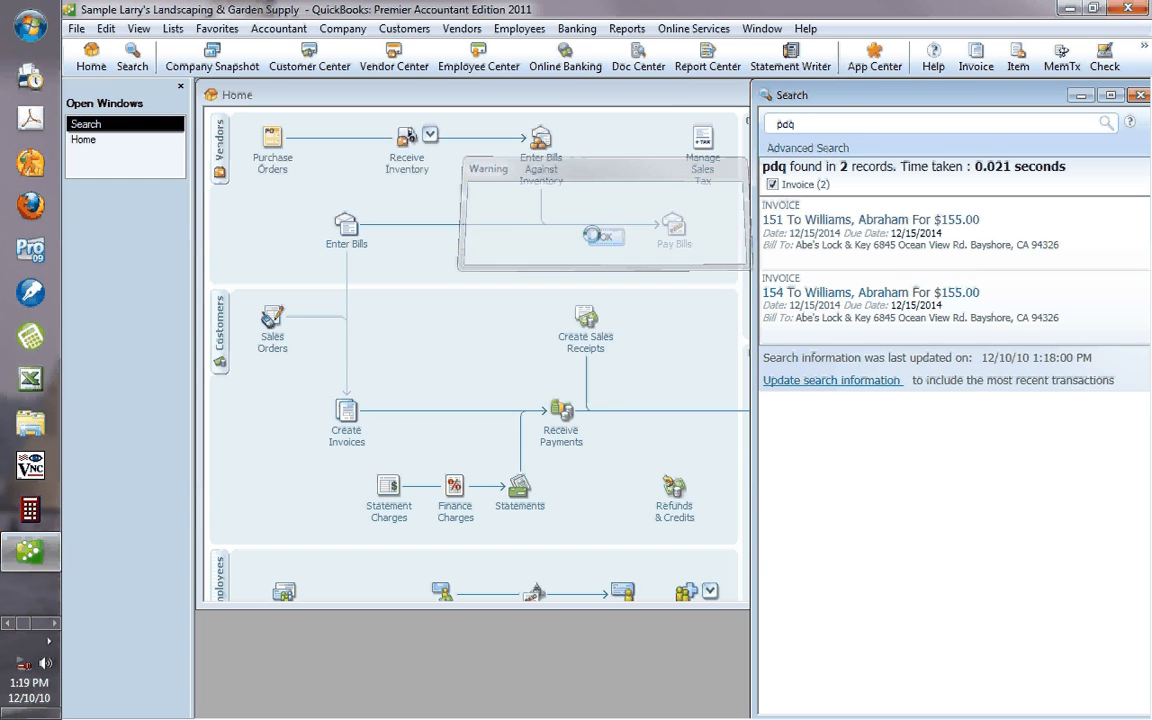
left_click(105, 28)
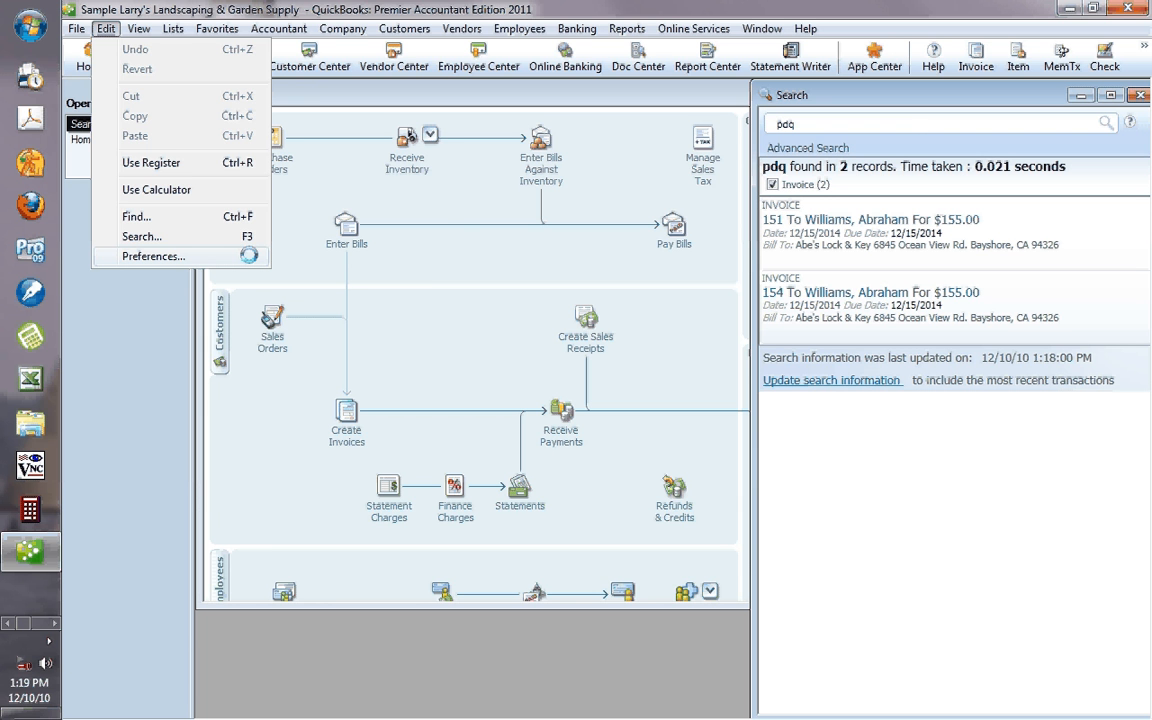
View the Send Forms web mail preference, then cancel adding an email account
left_click(154, 257)
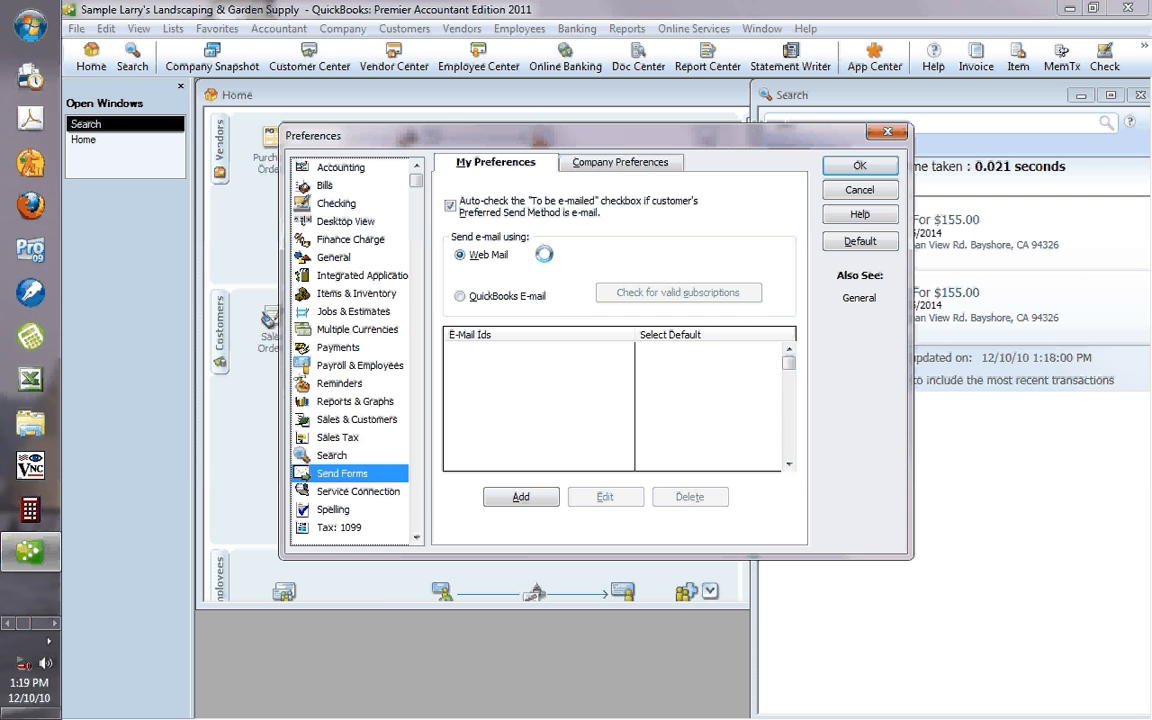
left_click(520, 496)
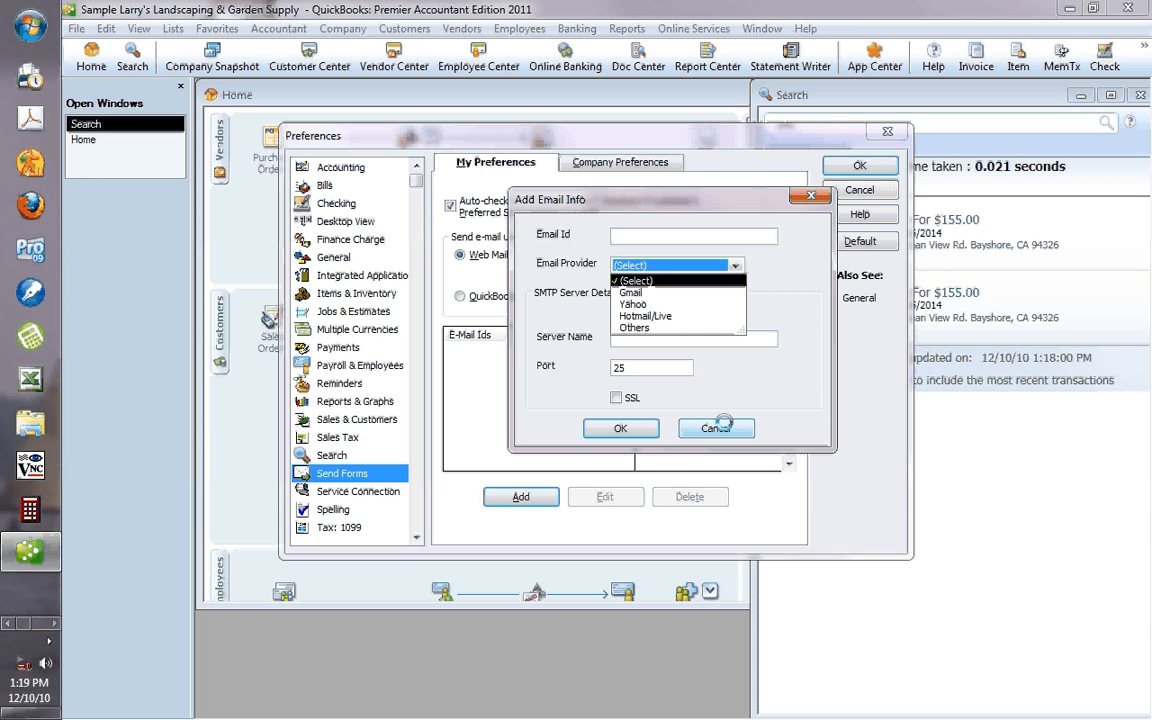
left_click(716, 428)
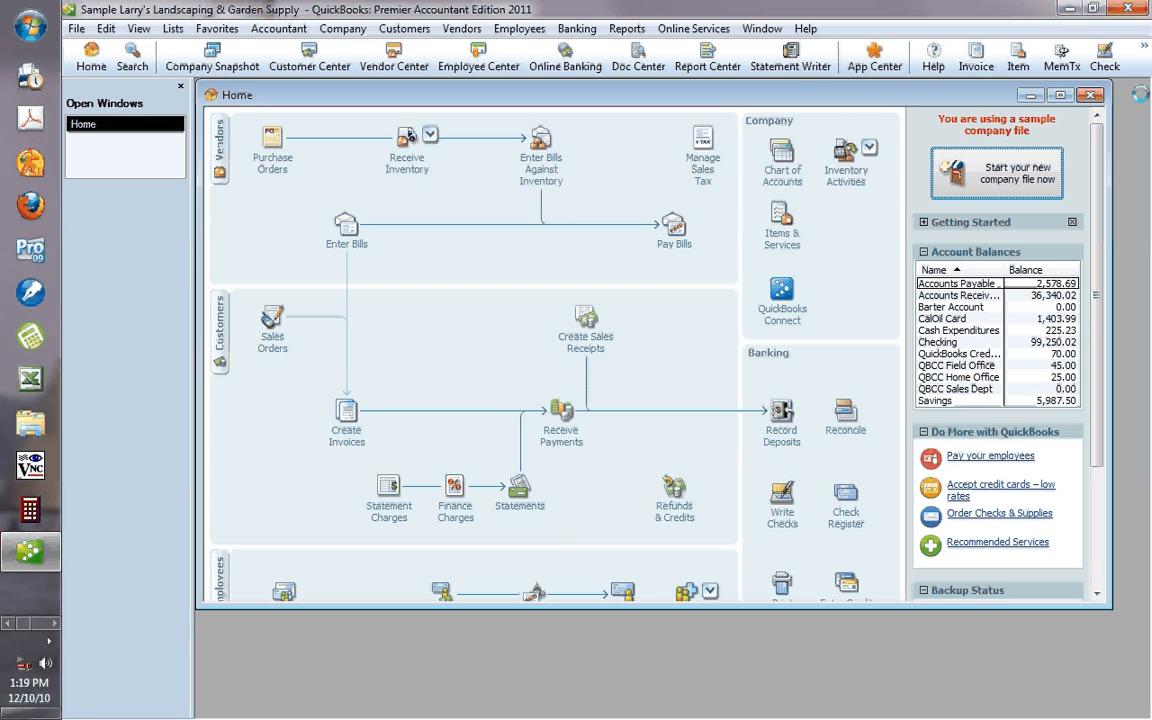
Maximize the Home page and bring up the Company Snapshot on its Customer tab
left_click(1059, 95)
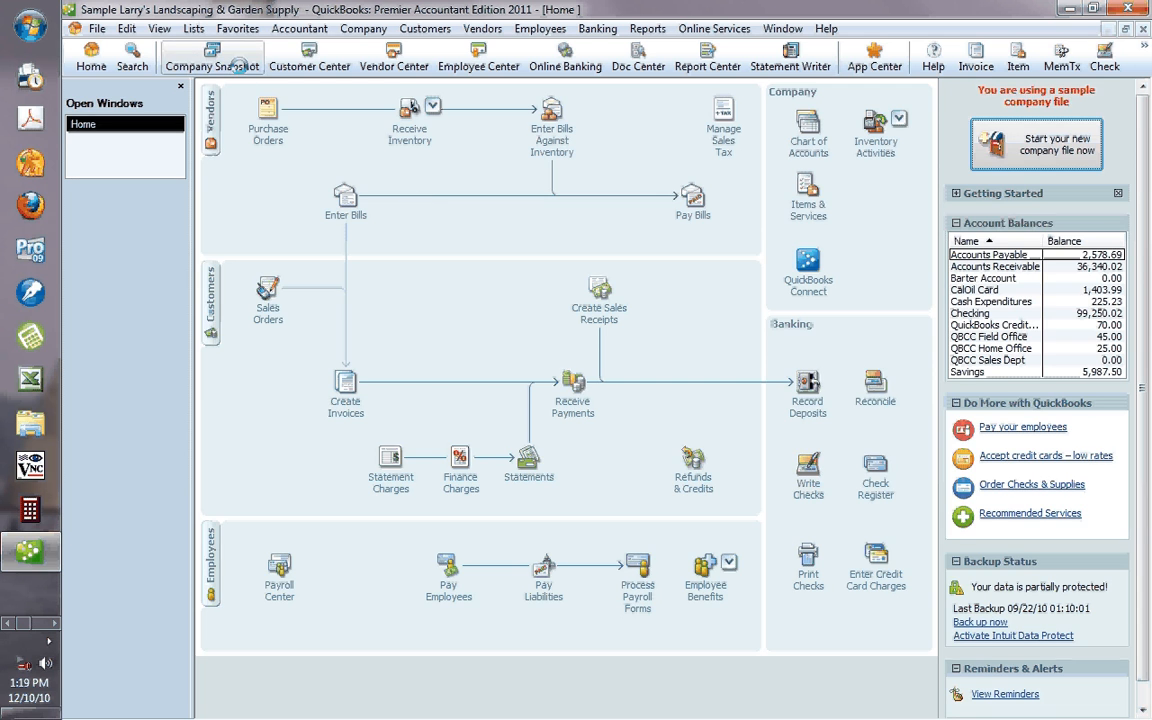
left_click(211, 57)
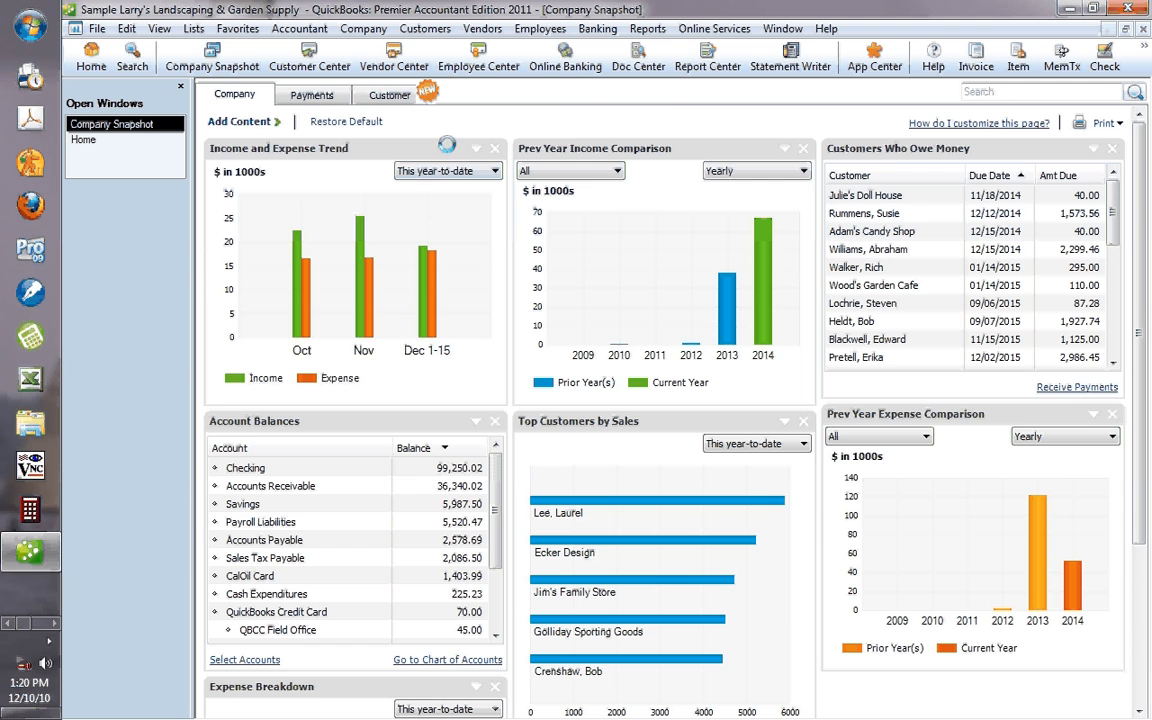
left_click(388, 94)
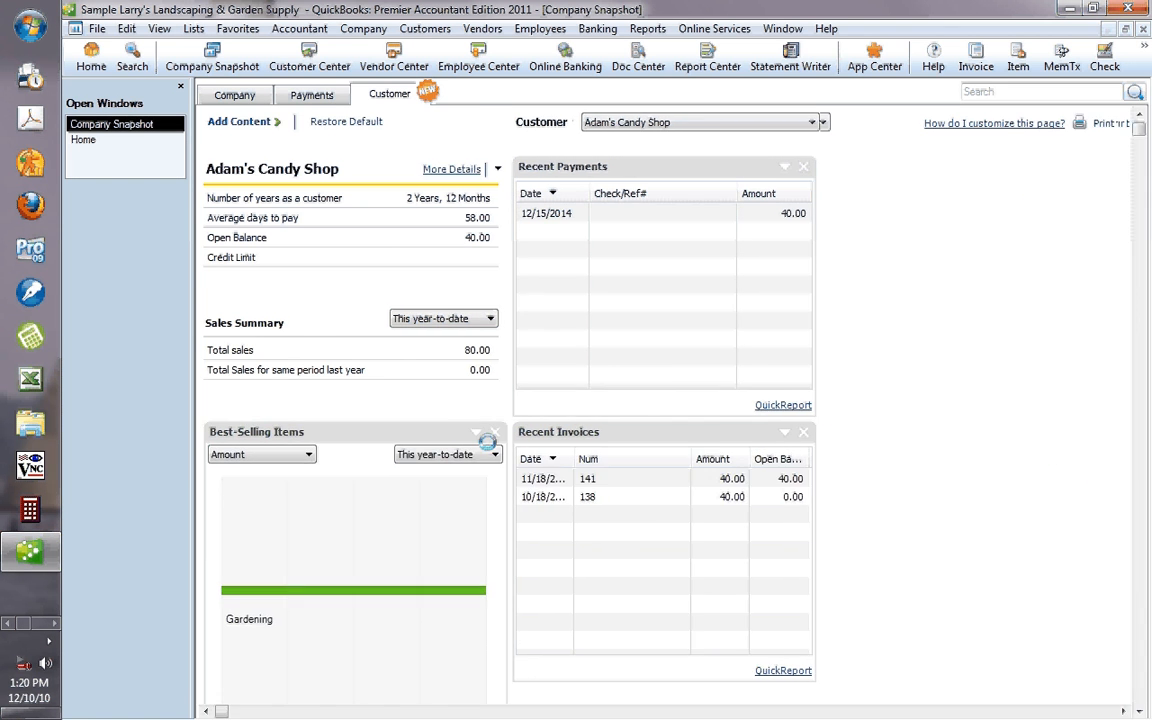
Remove the Best-Selling Items panel from Adam's Candy Shop's Customer Snapshot
left_click(488, 431)
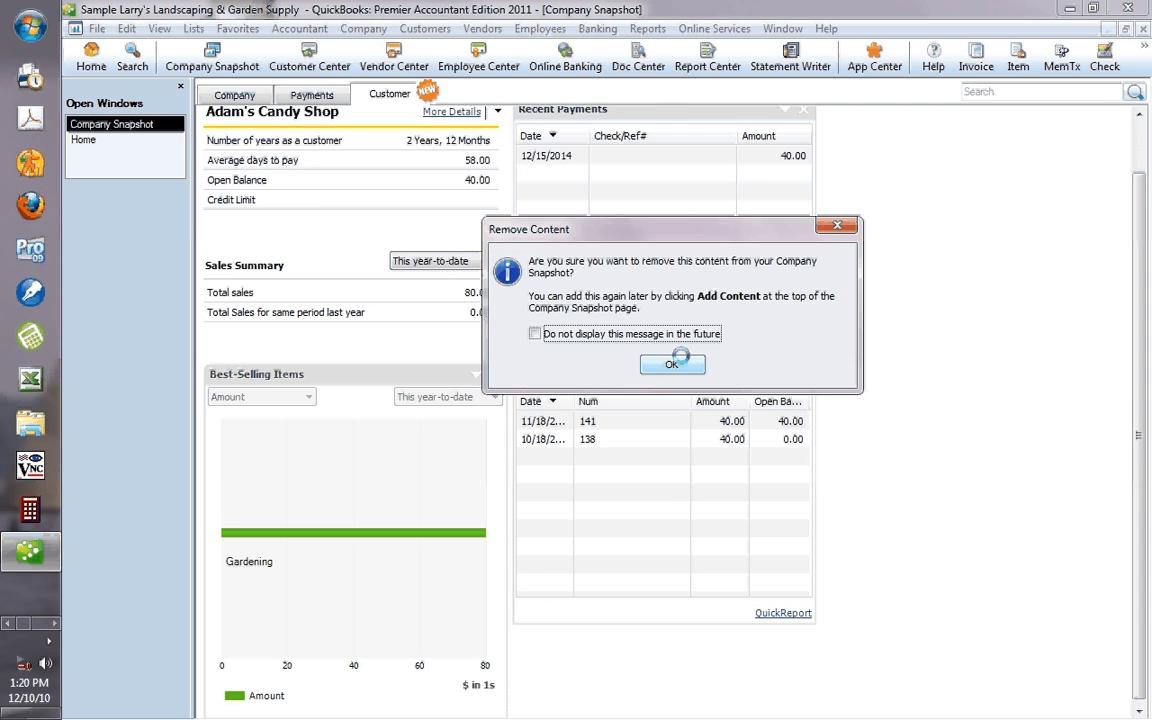
Confirm removing Best-Selling Items, then add it back through Add Content
left_click(672, 363)
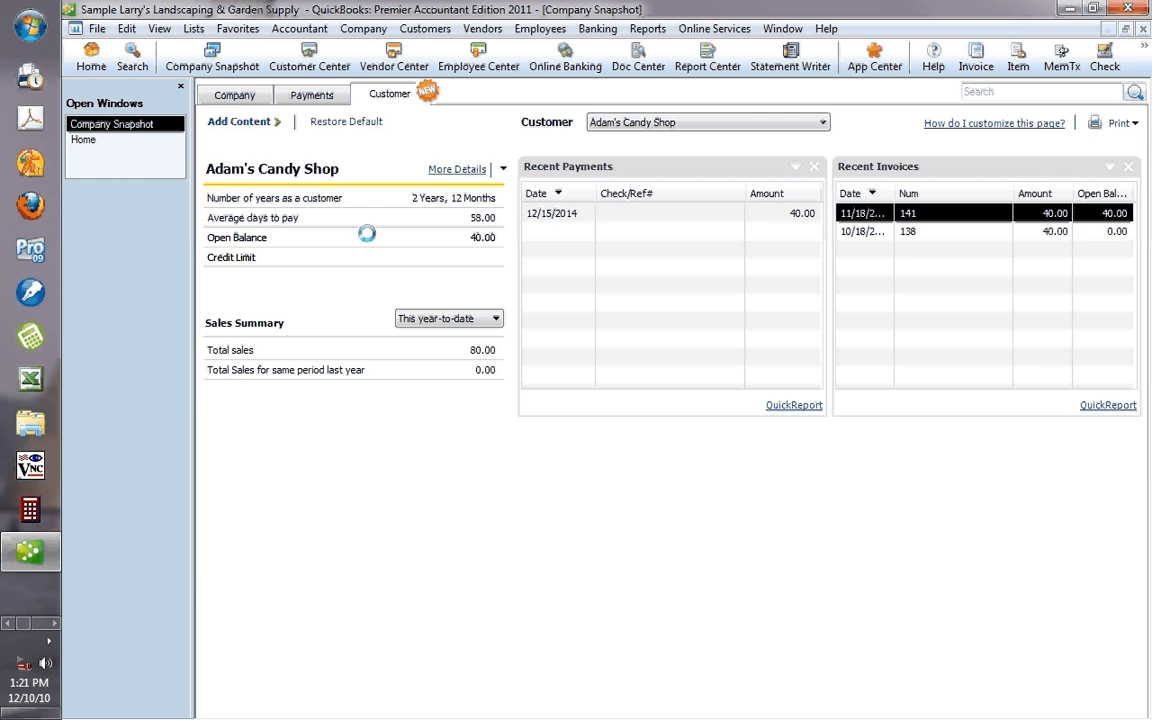
left_click(238, 121)
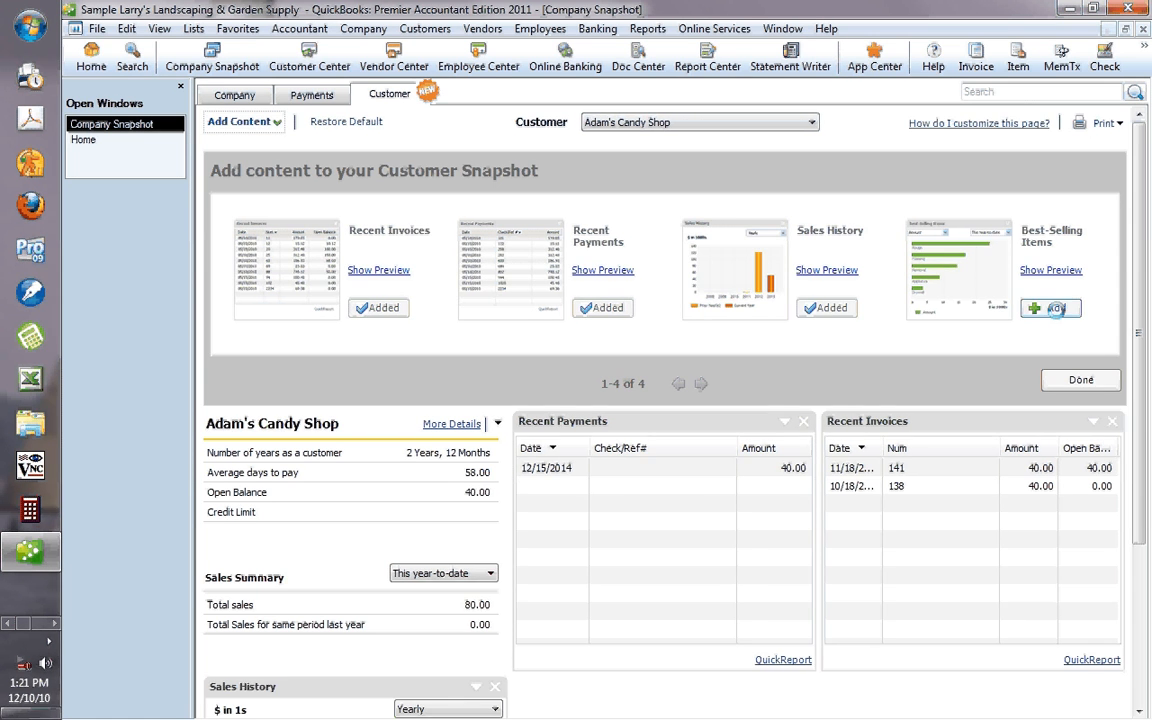
left_click(1081, 379)
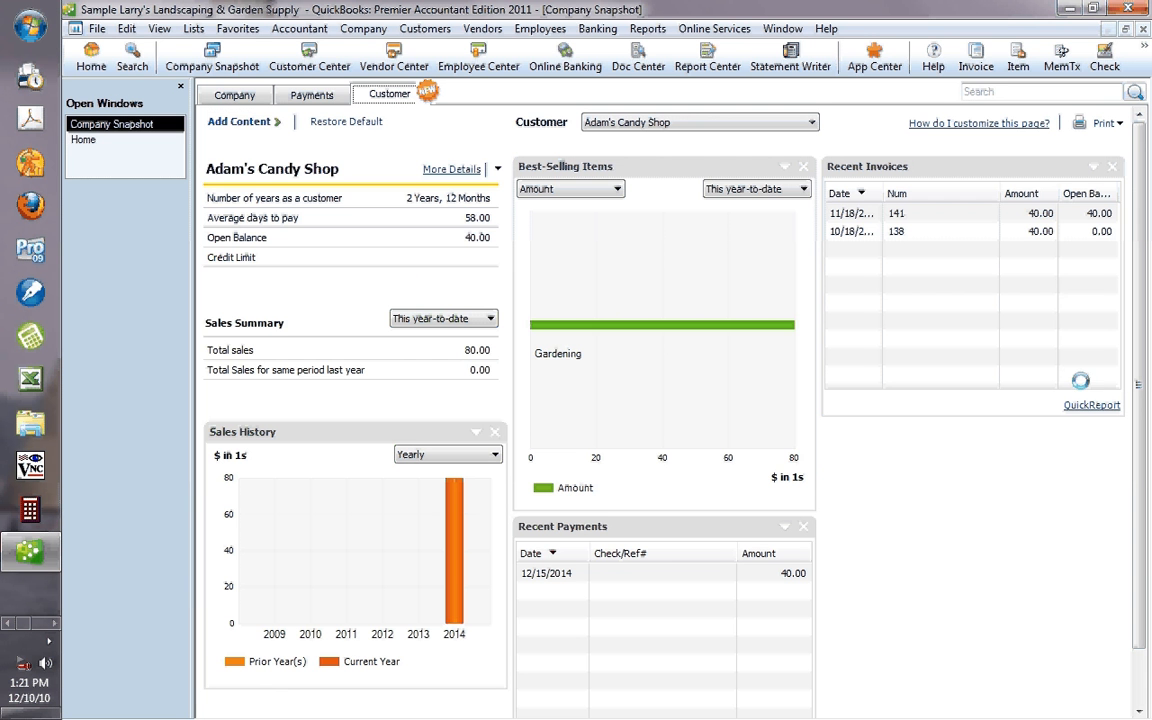